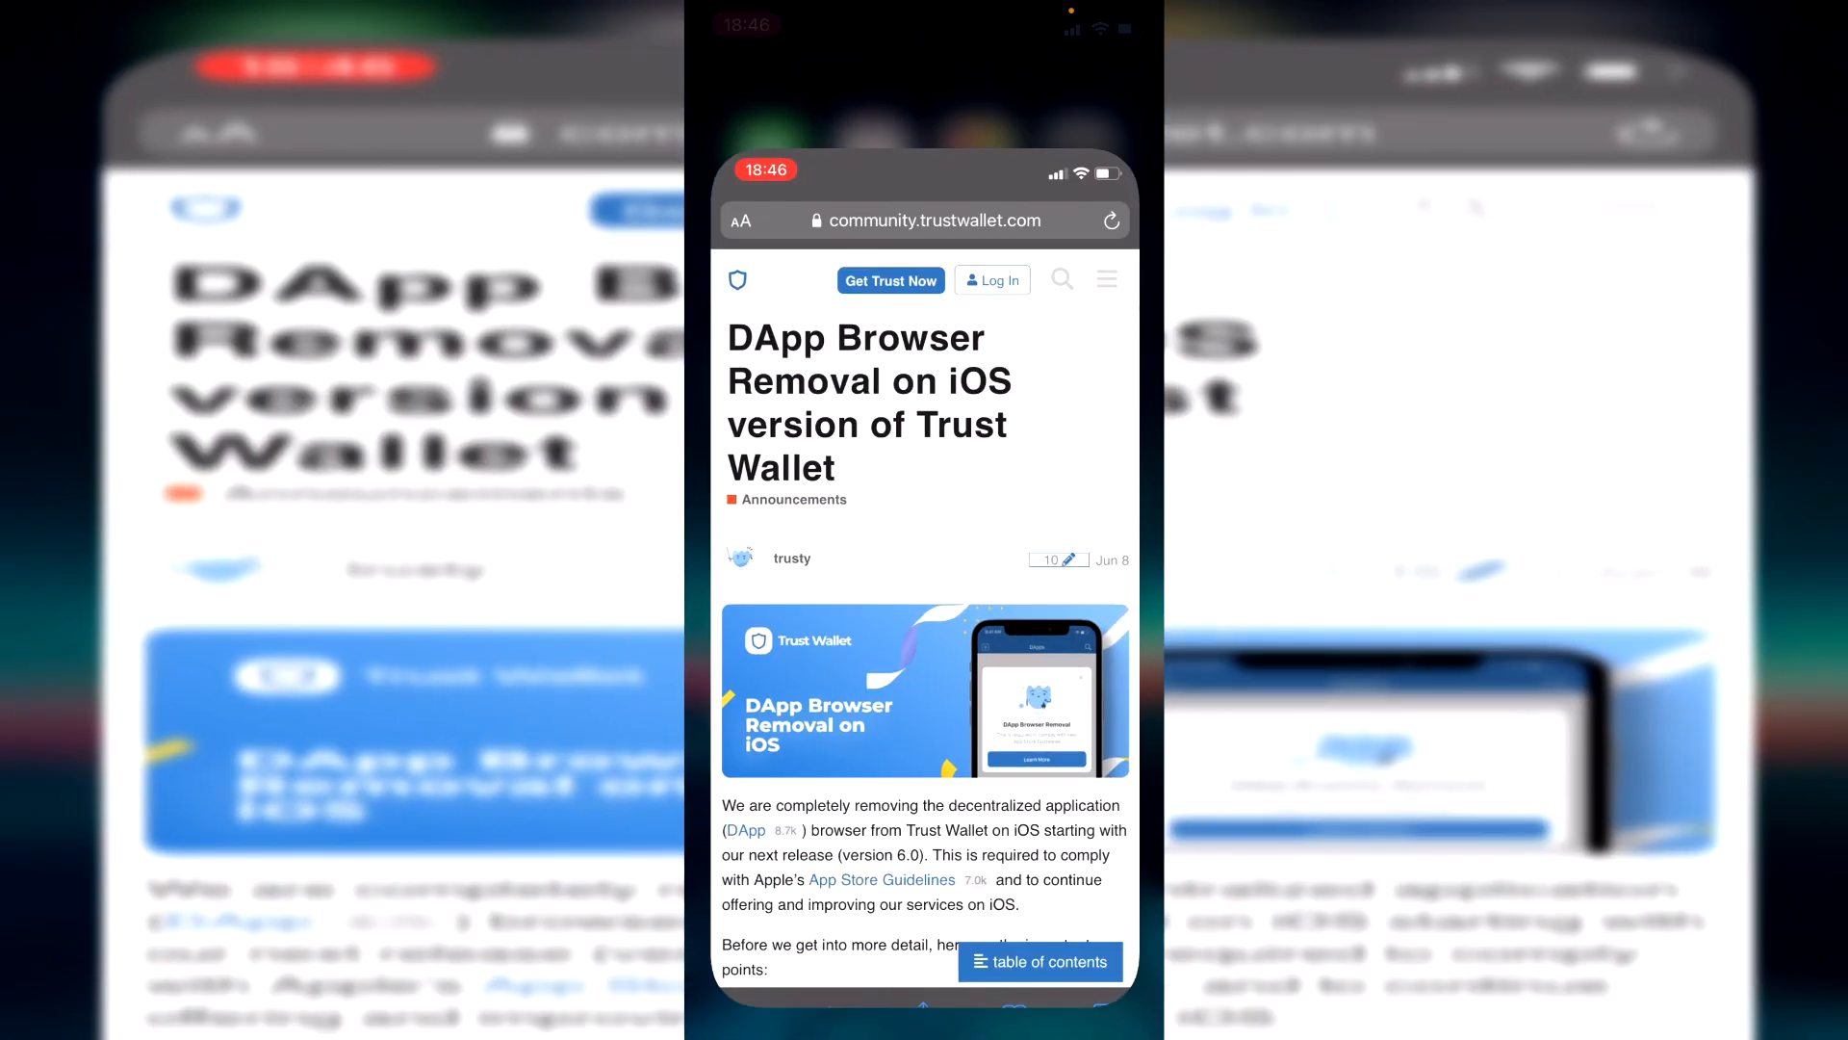
Search Google for 'pancakeswap' from the Safari address bar, with the PancakeSwap site listed first.
{"action": "left_click", "coordinate": [921, 220]}
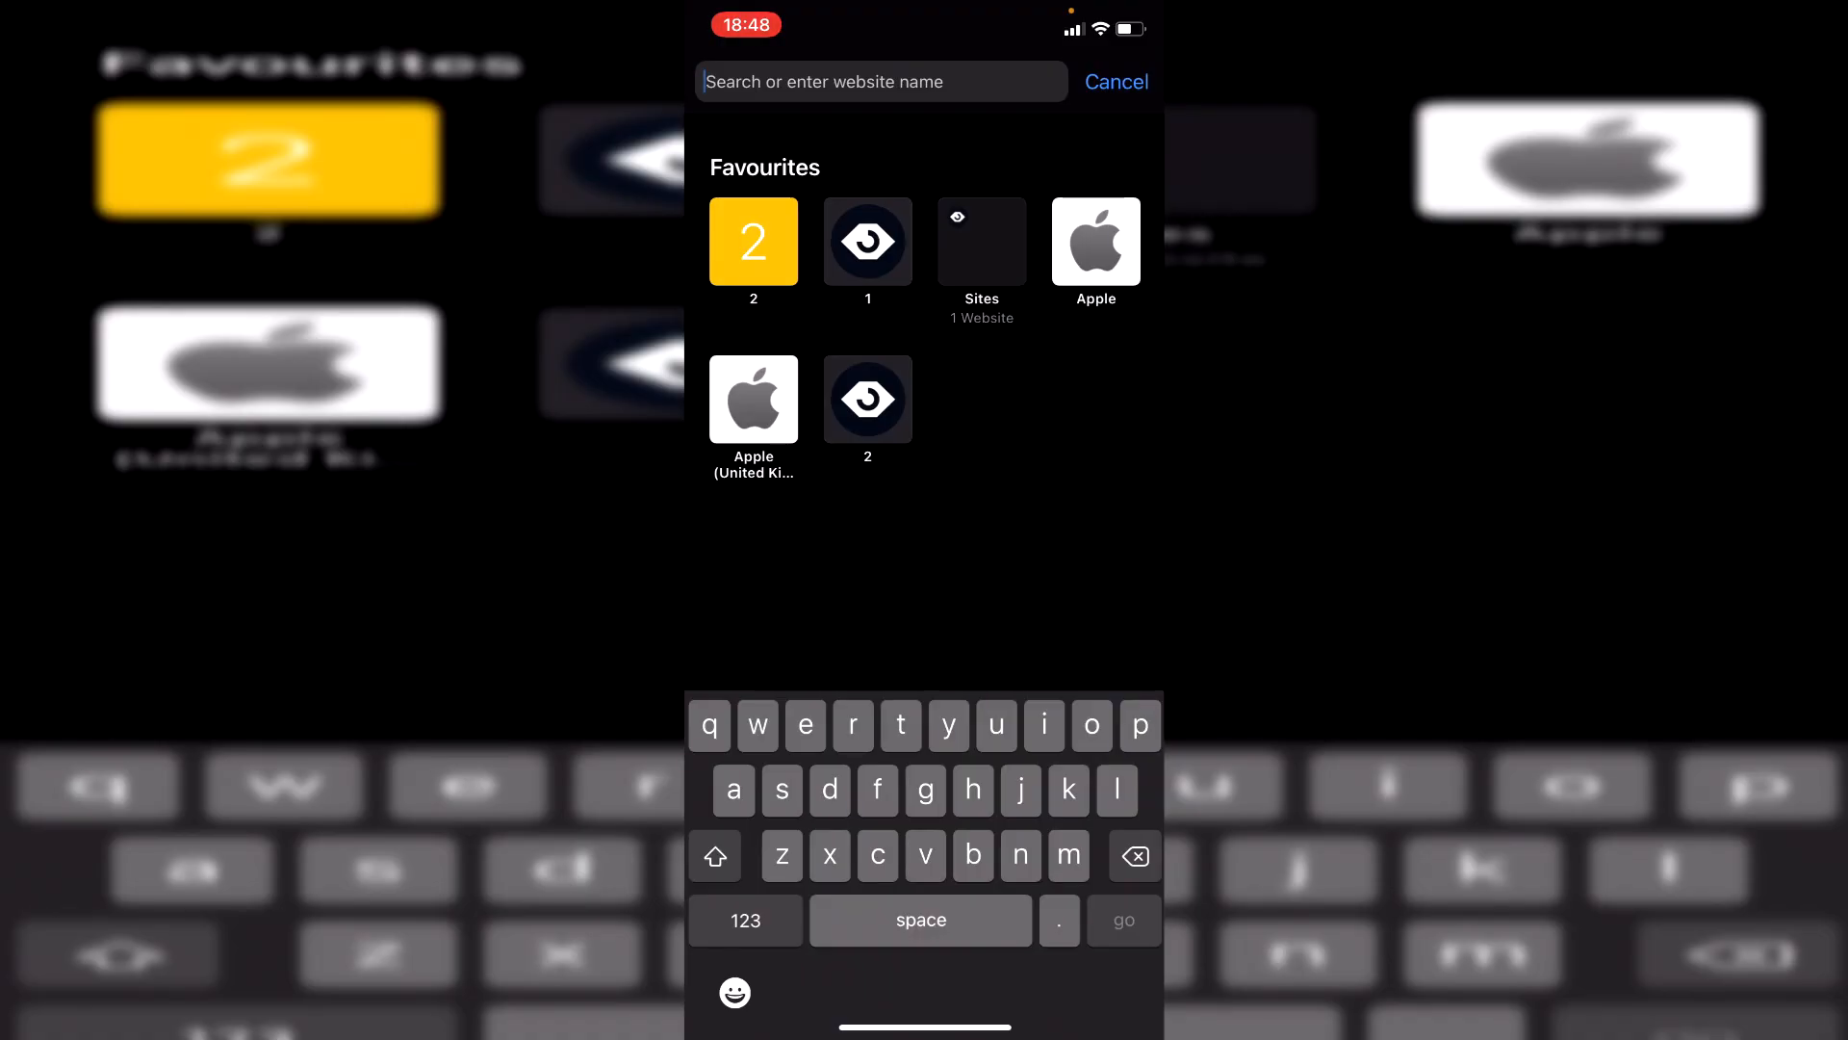
{"action": "type", "text": "p"}
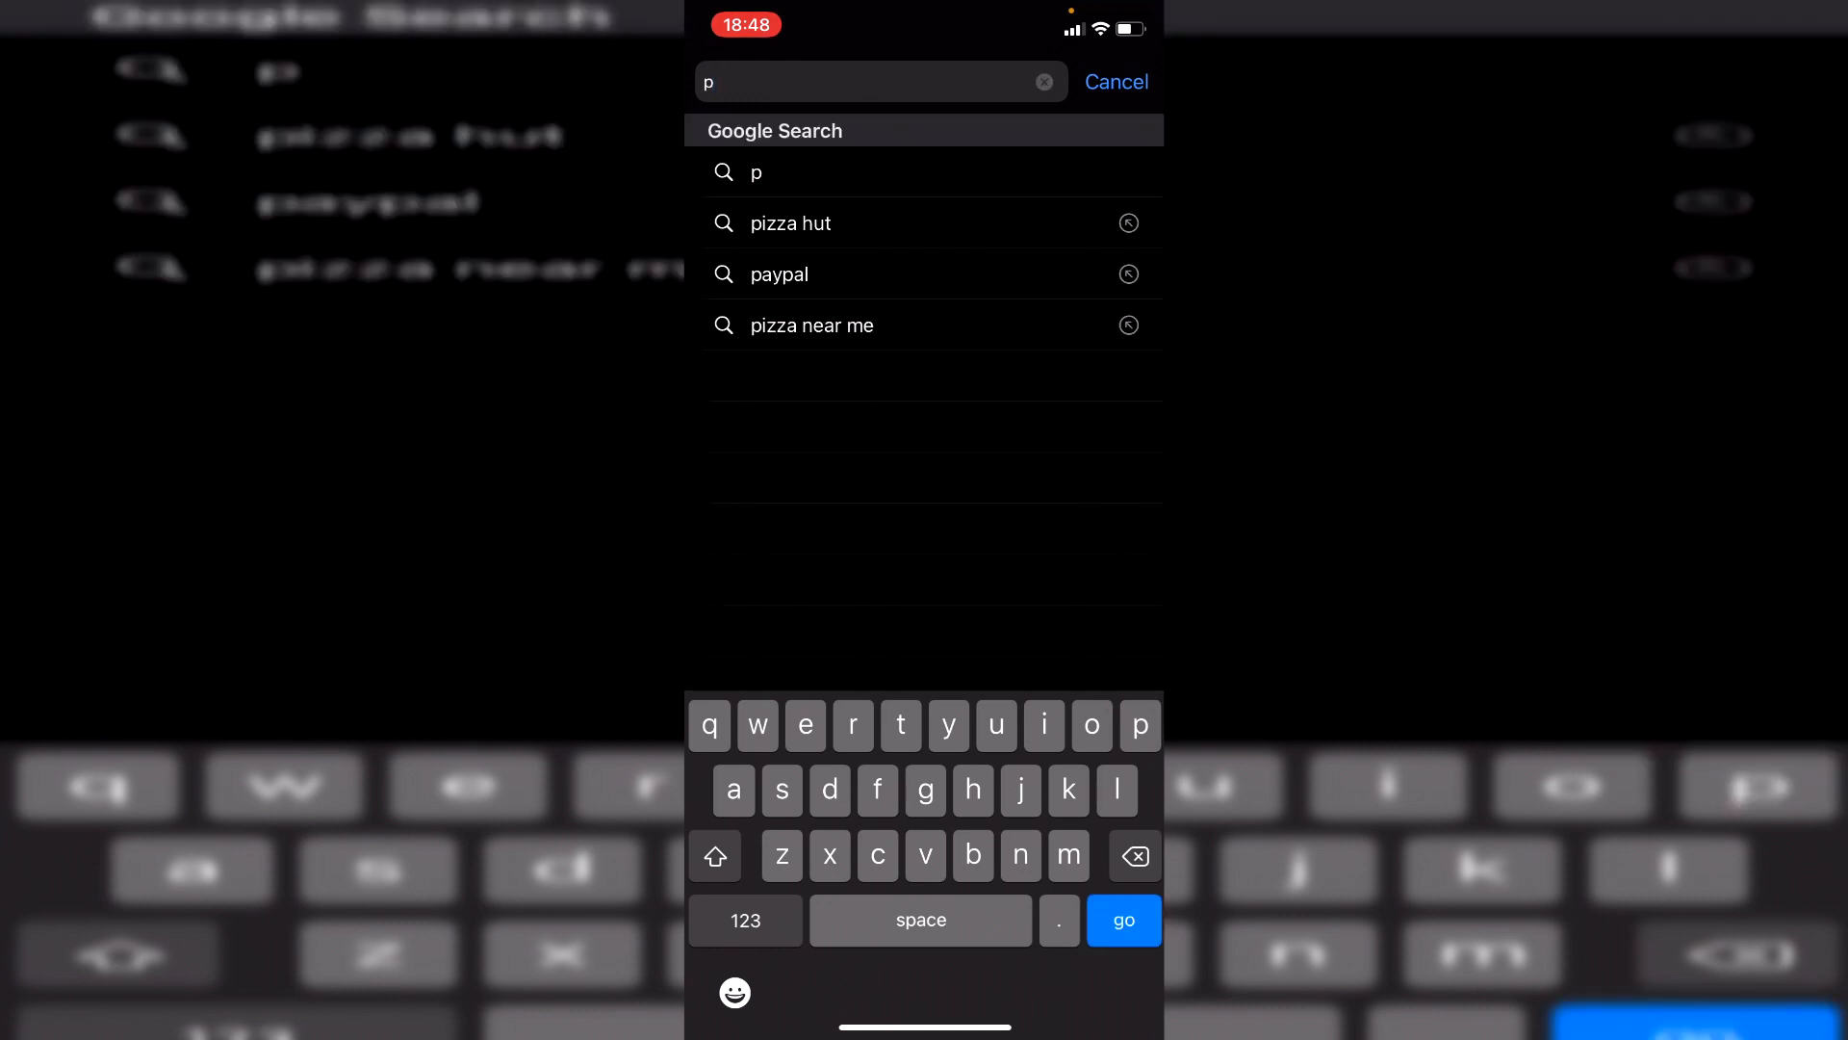
{"action": "left_click", "coordinate": [1042, 81]}
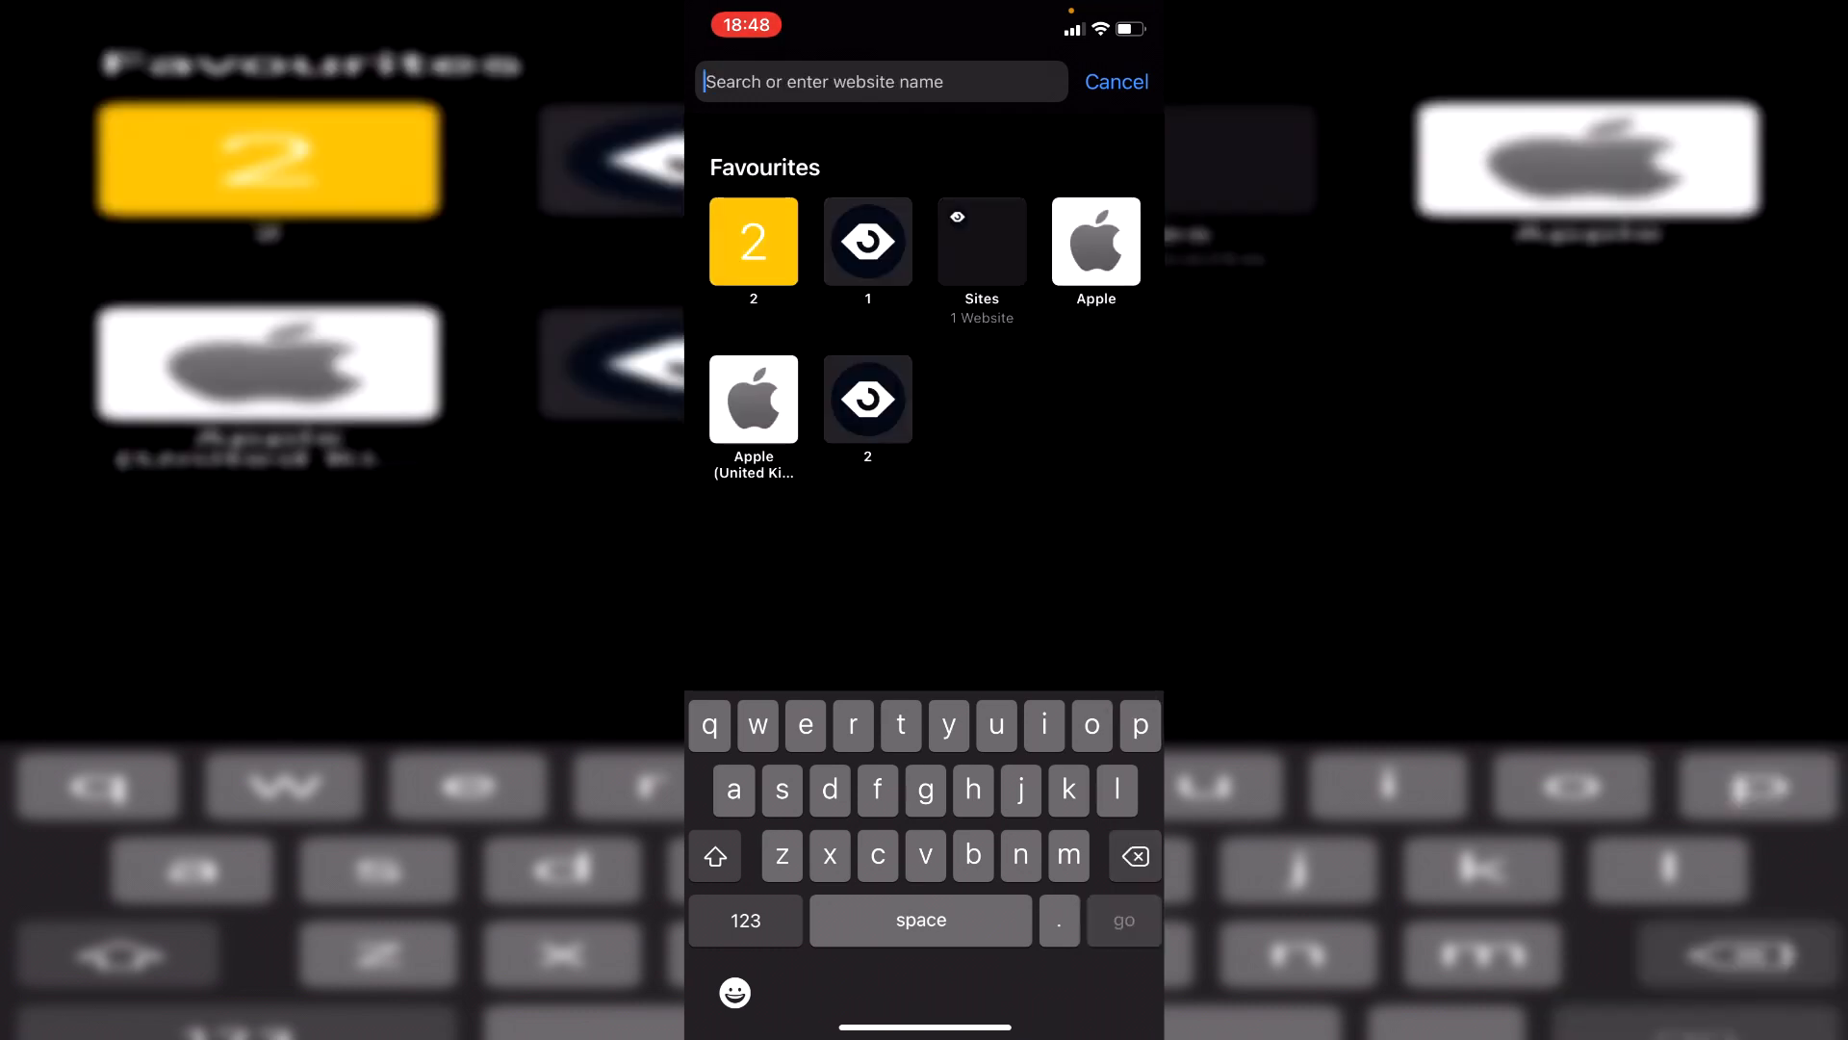
{"action": "type", "text": "ancakeswap"}
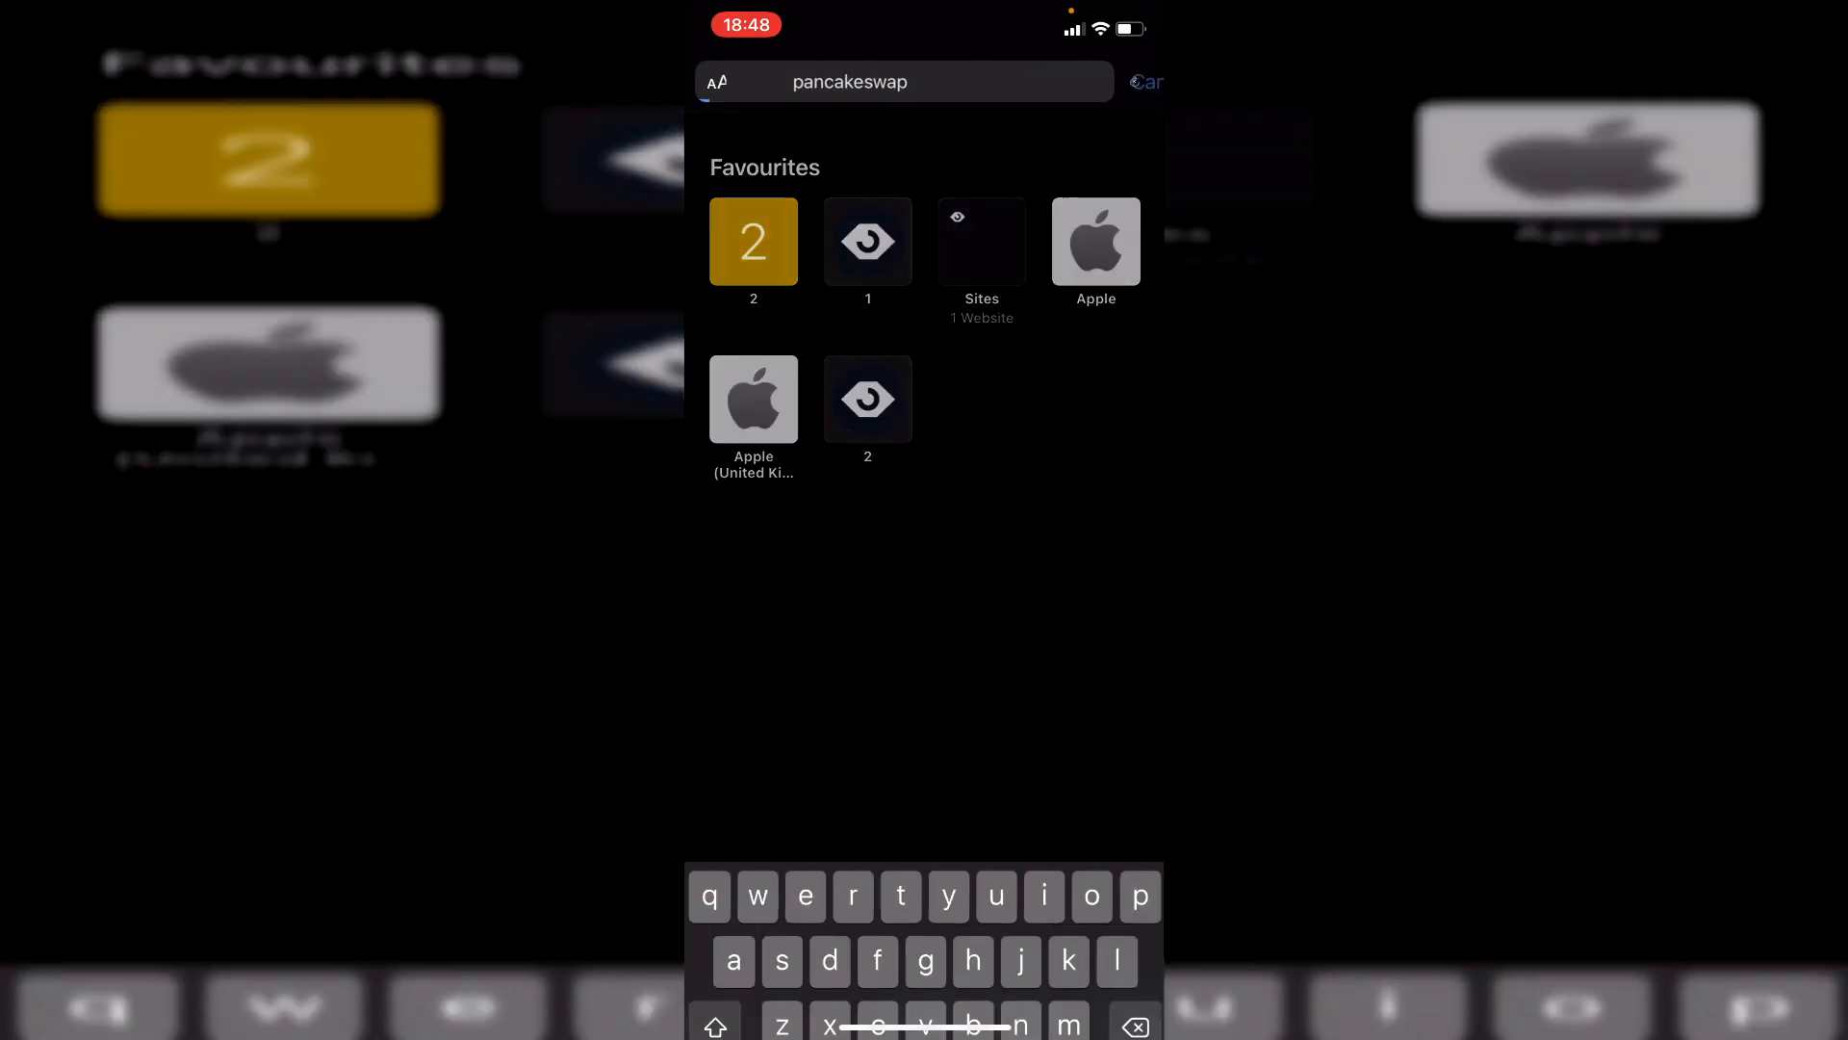
{"action": "key", "text": "Enter"}
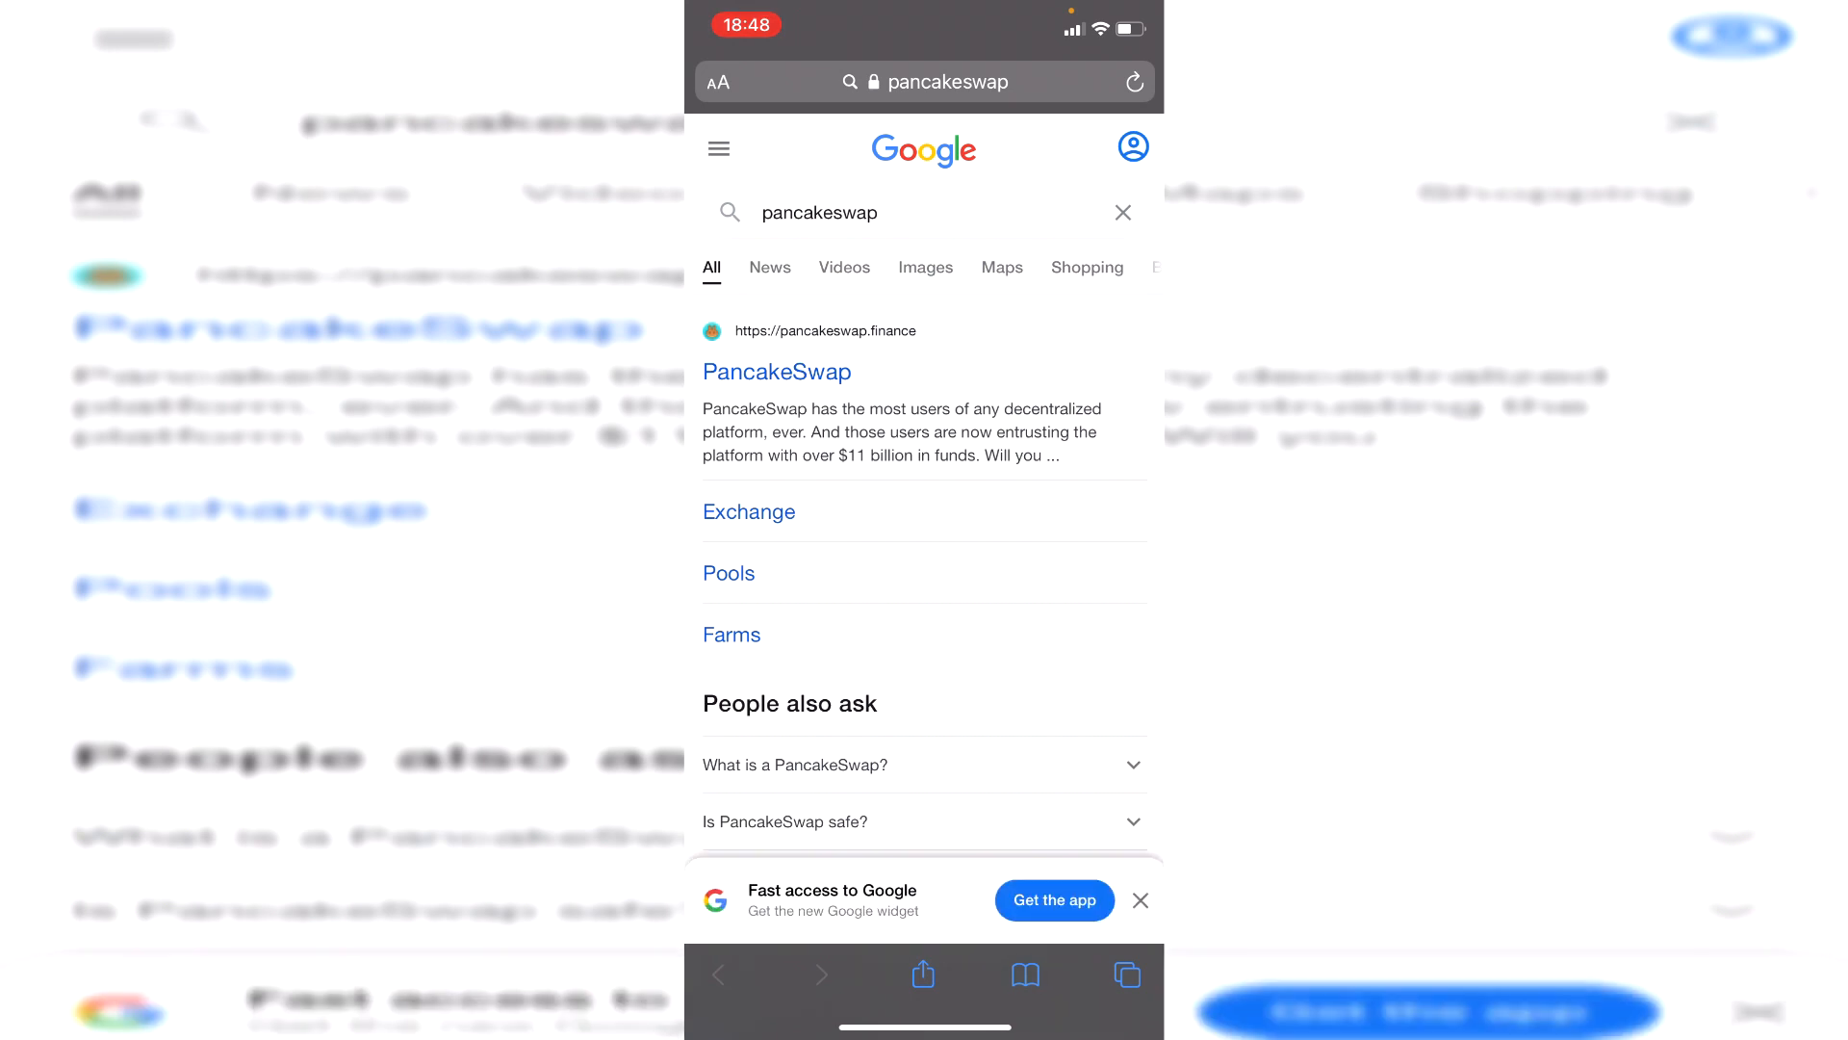
{"action": "scroll", "scroll_direction": "down", "scroll_amount": 3}
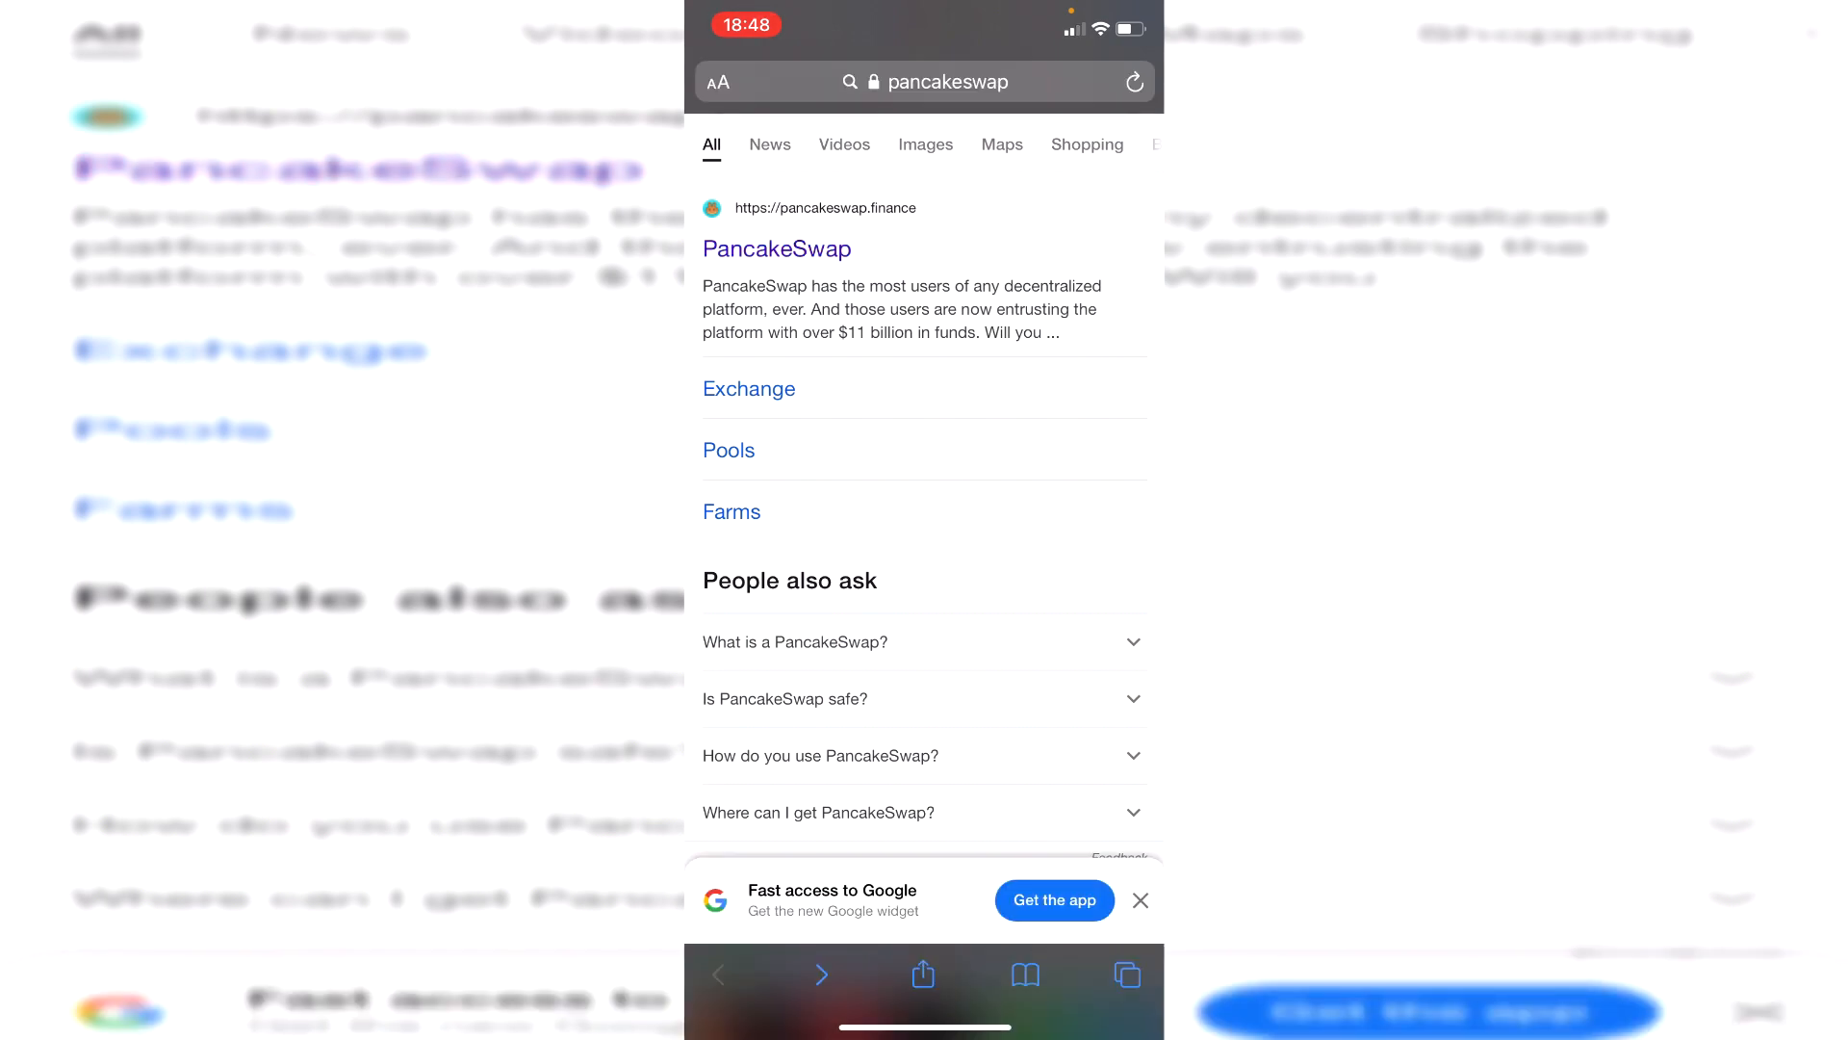
Go to pancakeswap.finance and reach the Exchange page via the Trade menu.
{"action": "left_click", "coordinate": [776, 248]}
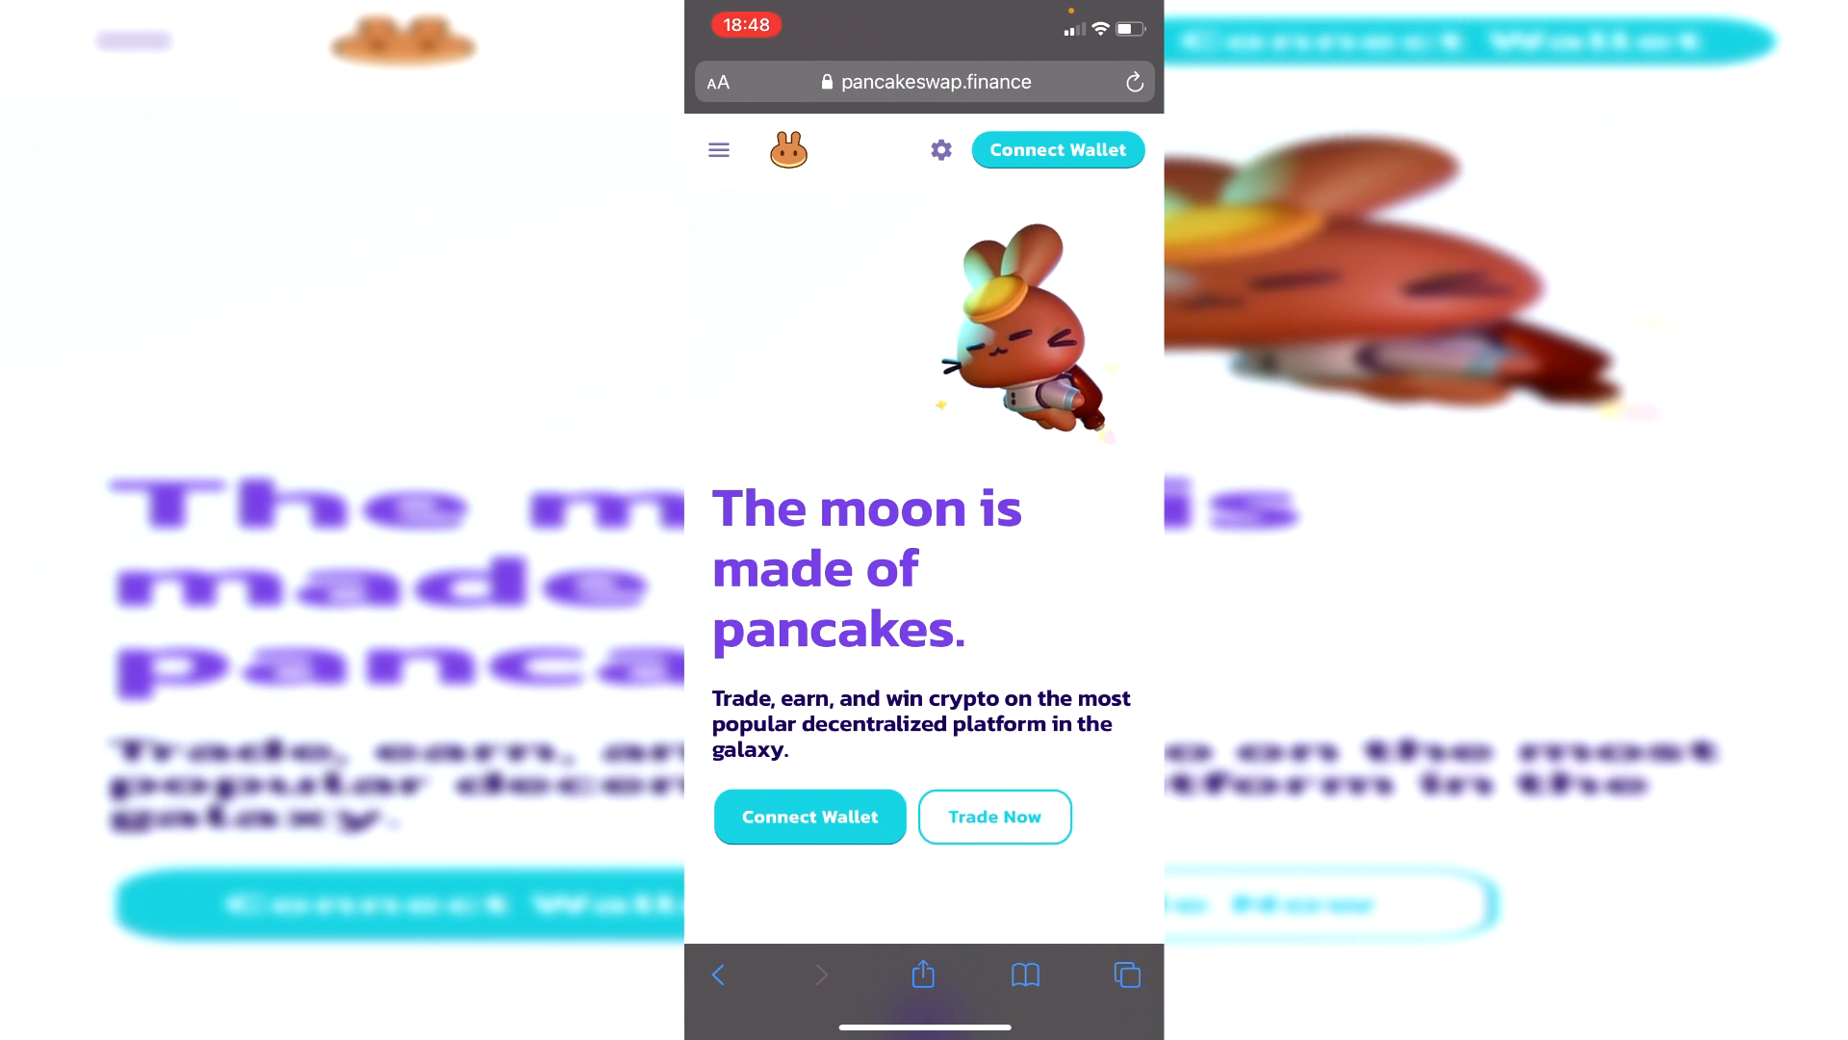
{"action": "left_click", "coordinate": [718, 150]}
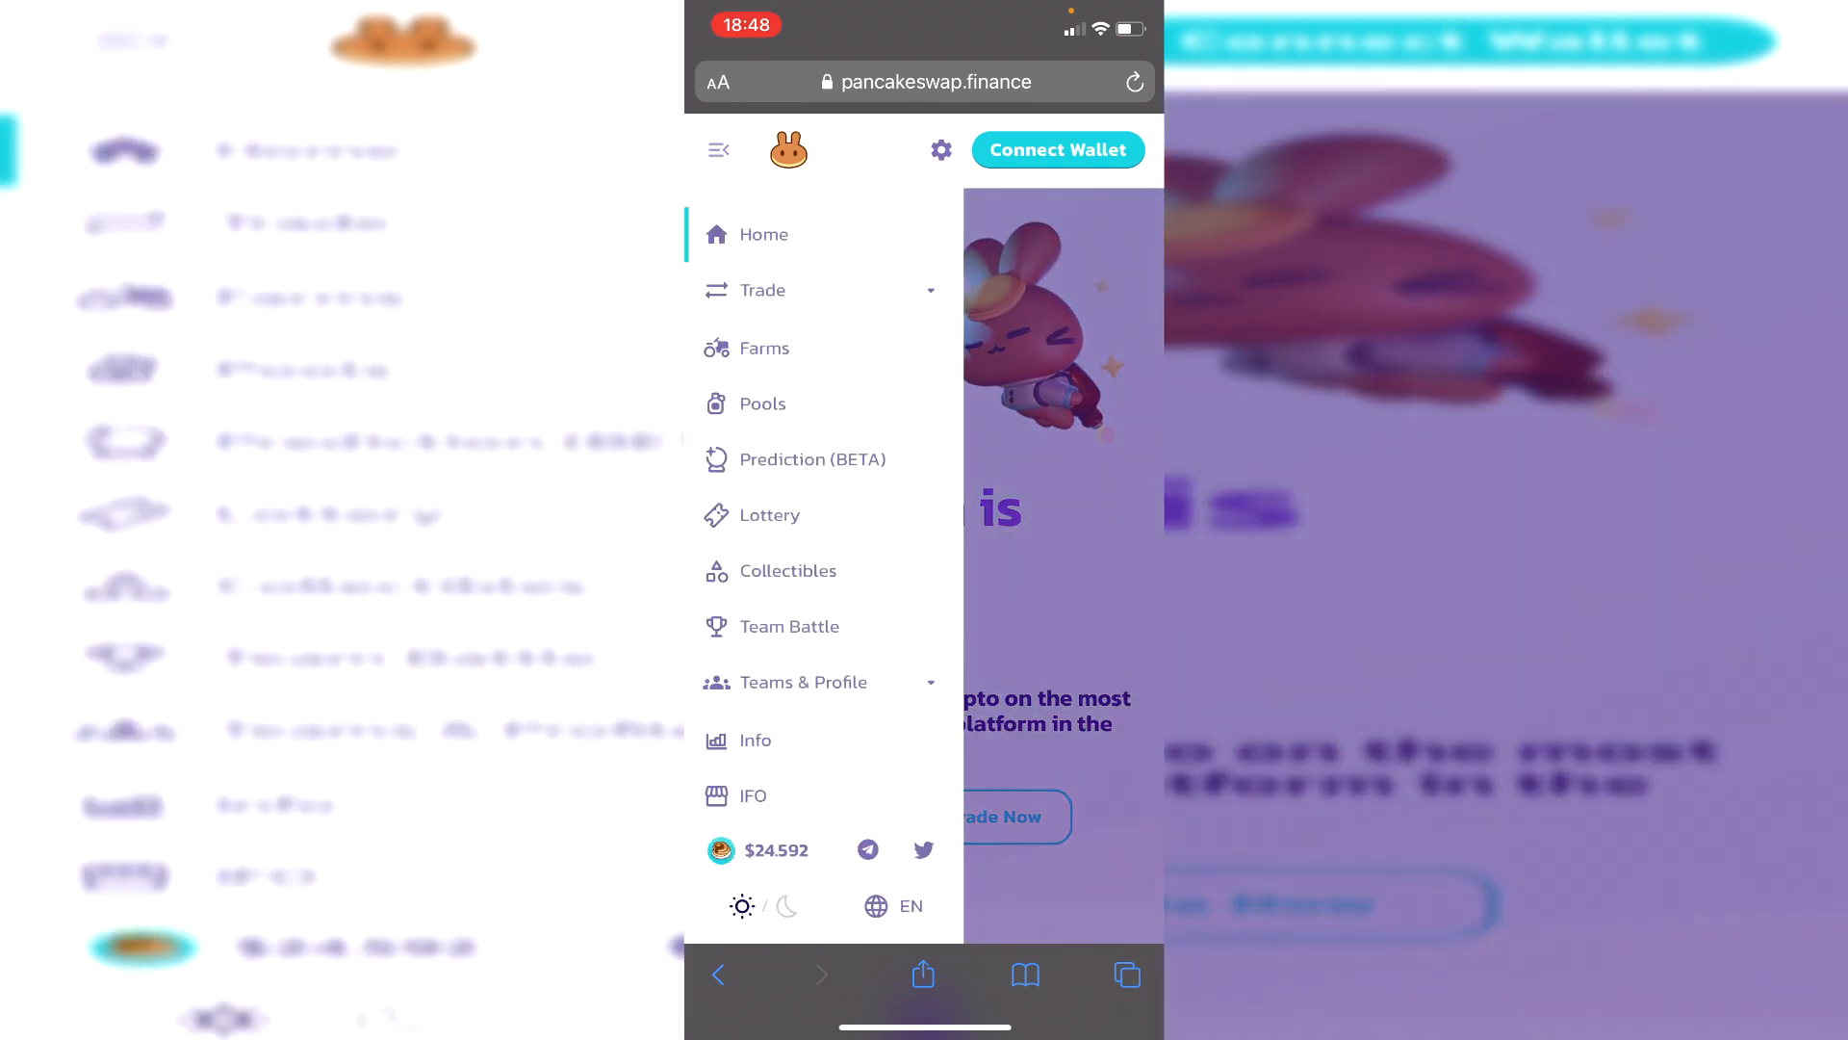
{"action": "left_click", "coordinate": [763, 291]}
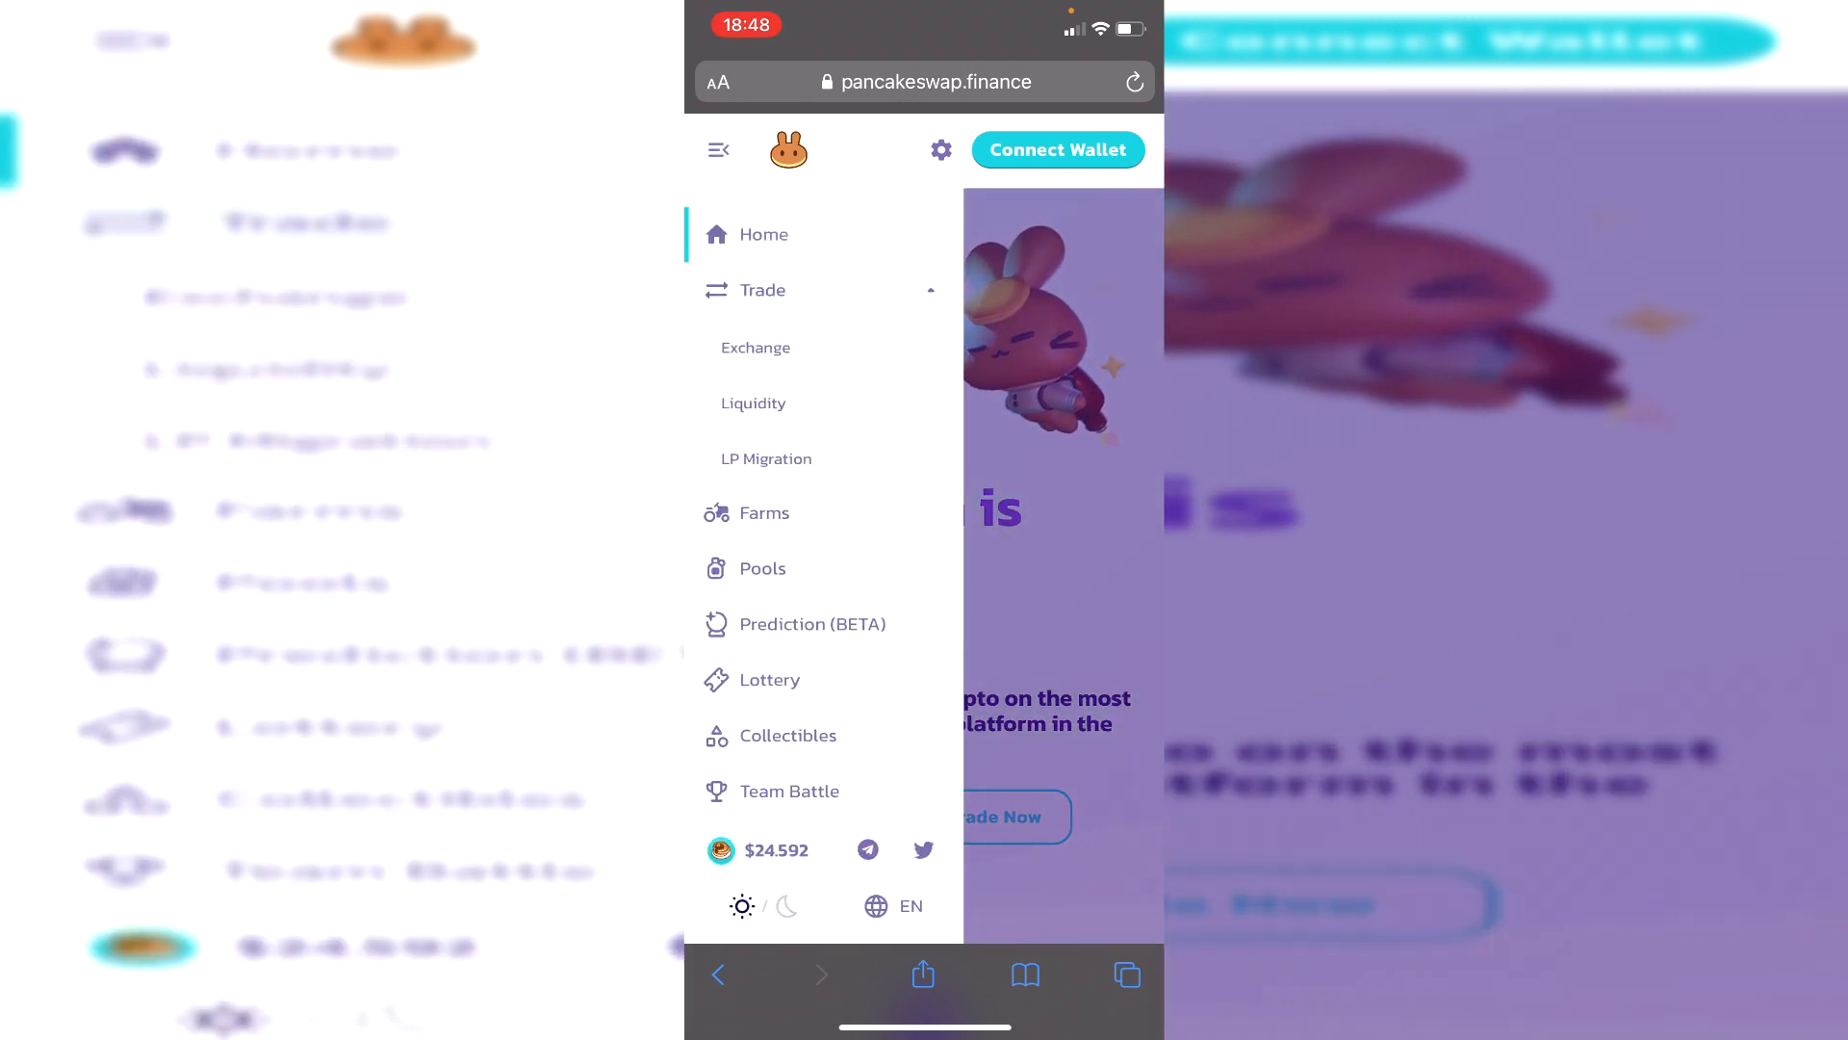
{"action": "left_click", "coordinate": [755, 346]}
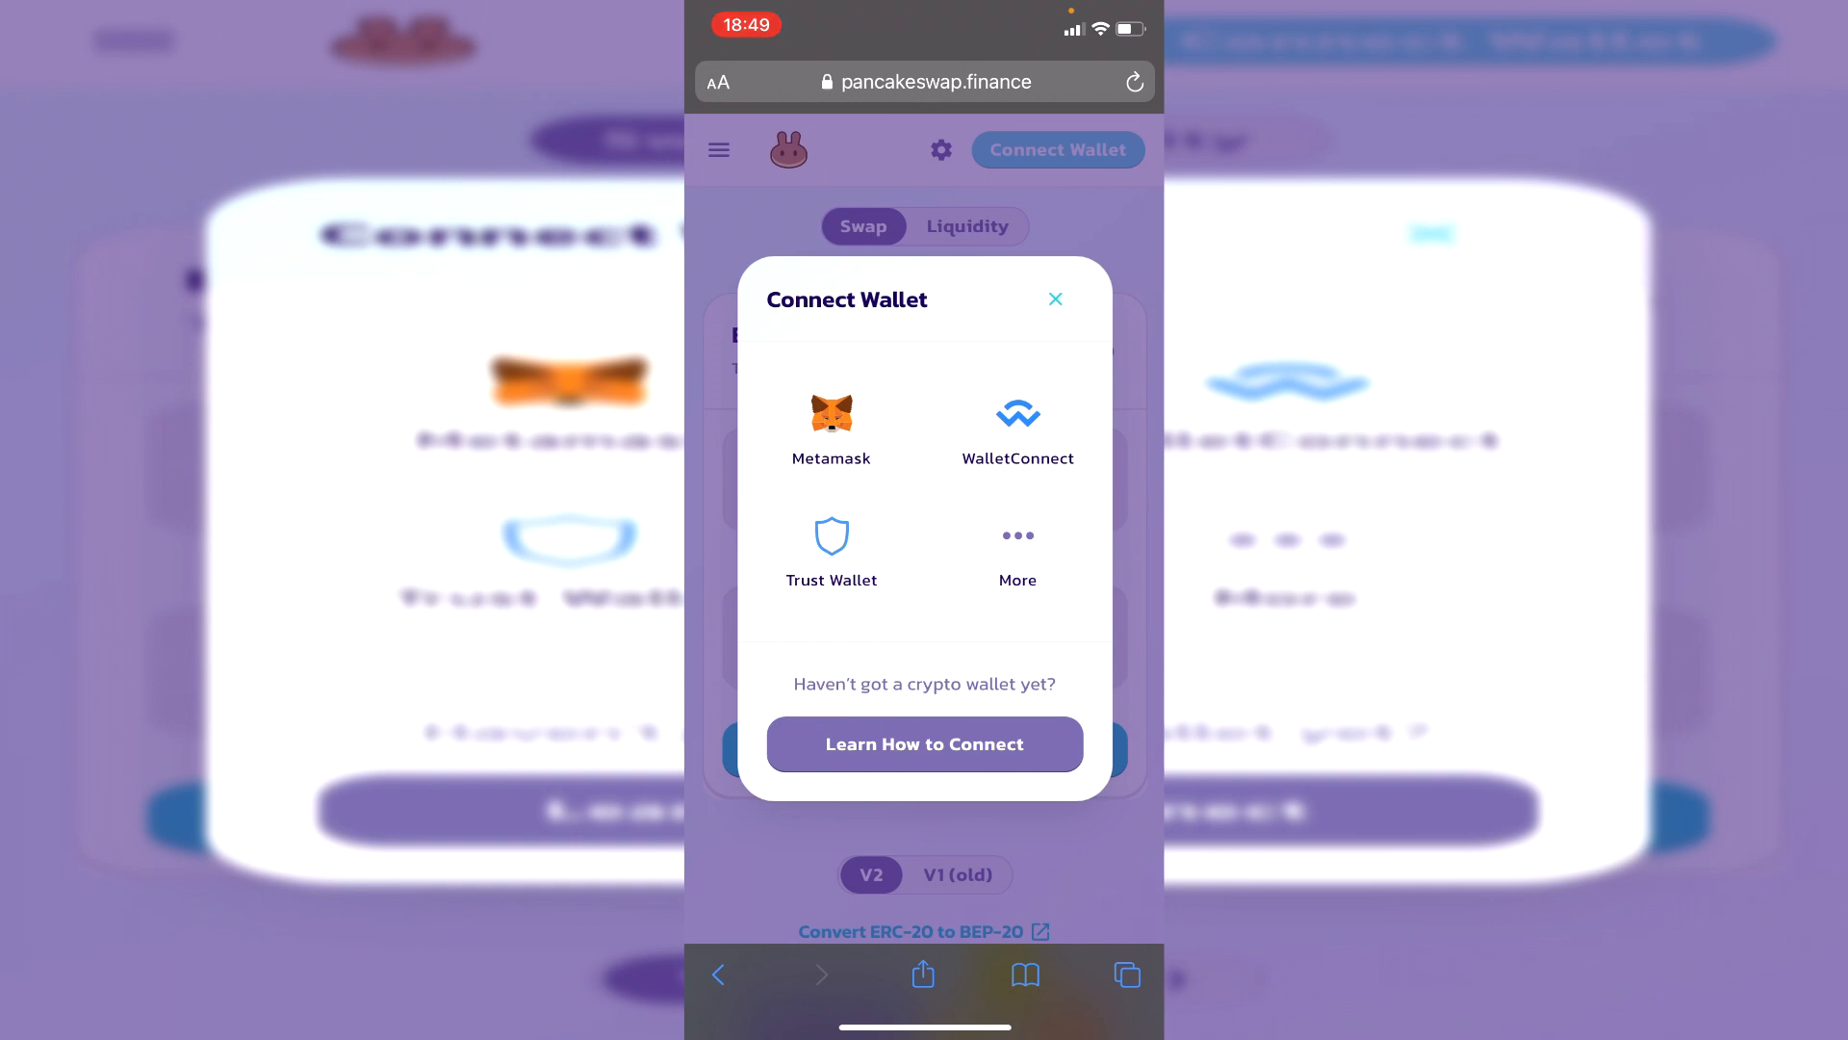
Connect via WalletConnect and approve in Trust Wallet, showing a BNB balance of 0.0366472.
{"action": "left_click", "coordinate": [1017, 424]}
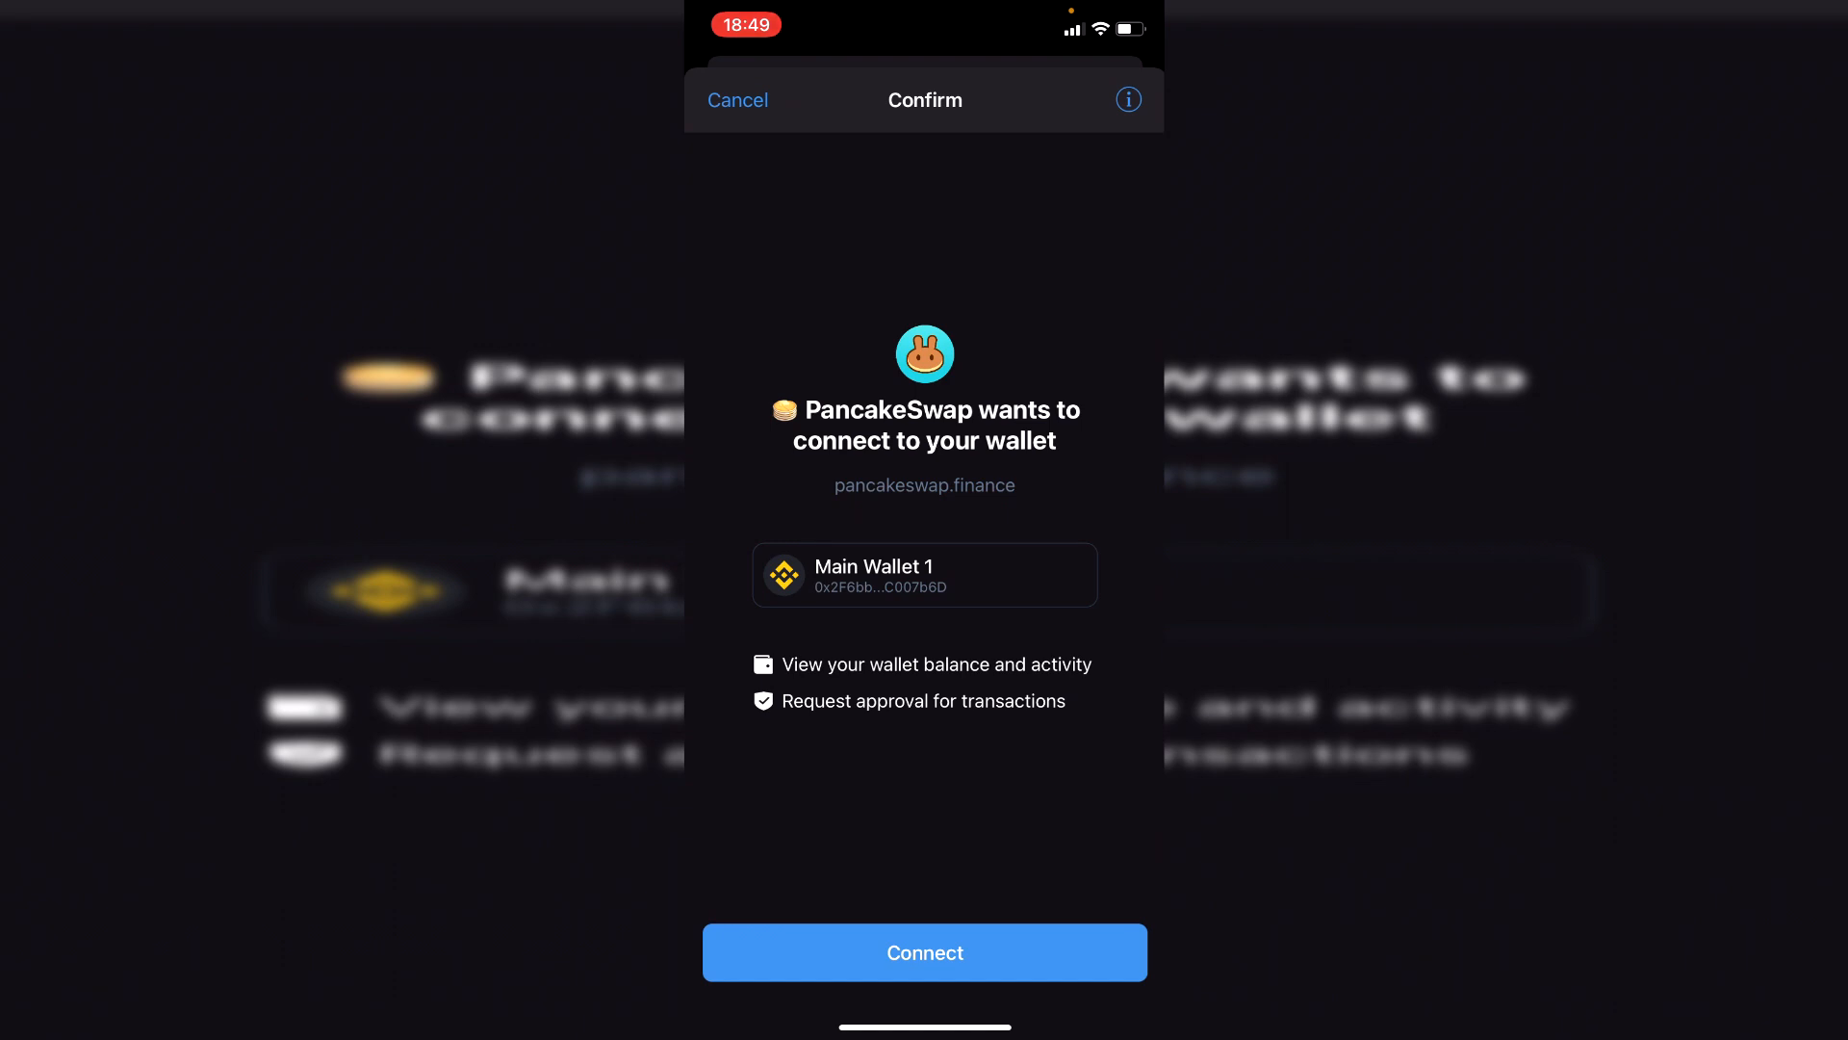
{"action": "left_click", "coordinate": [924, 953]}
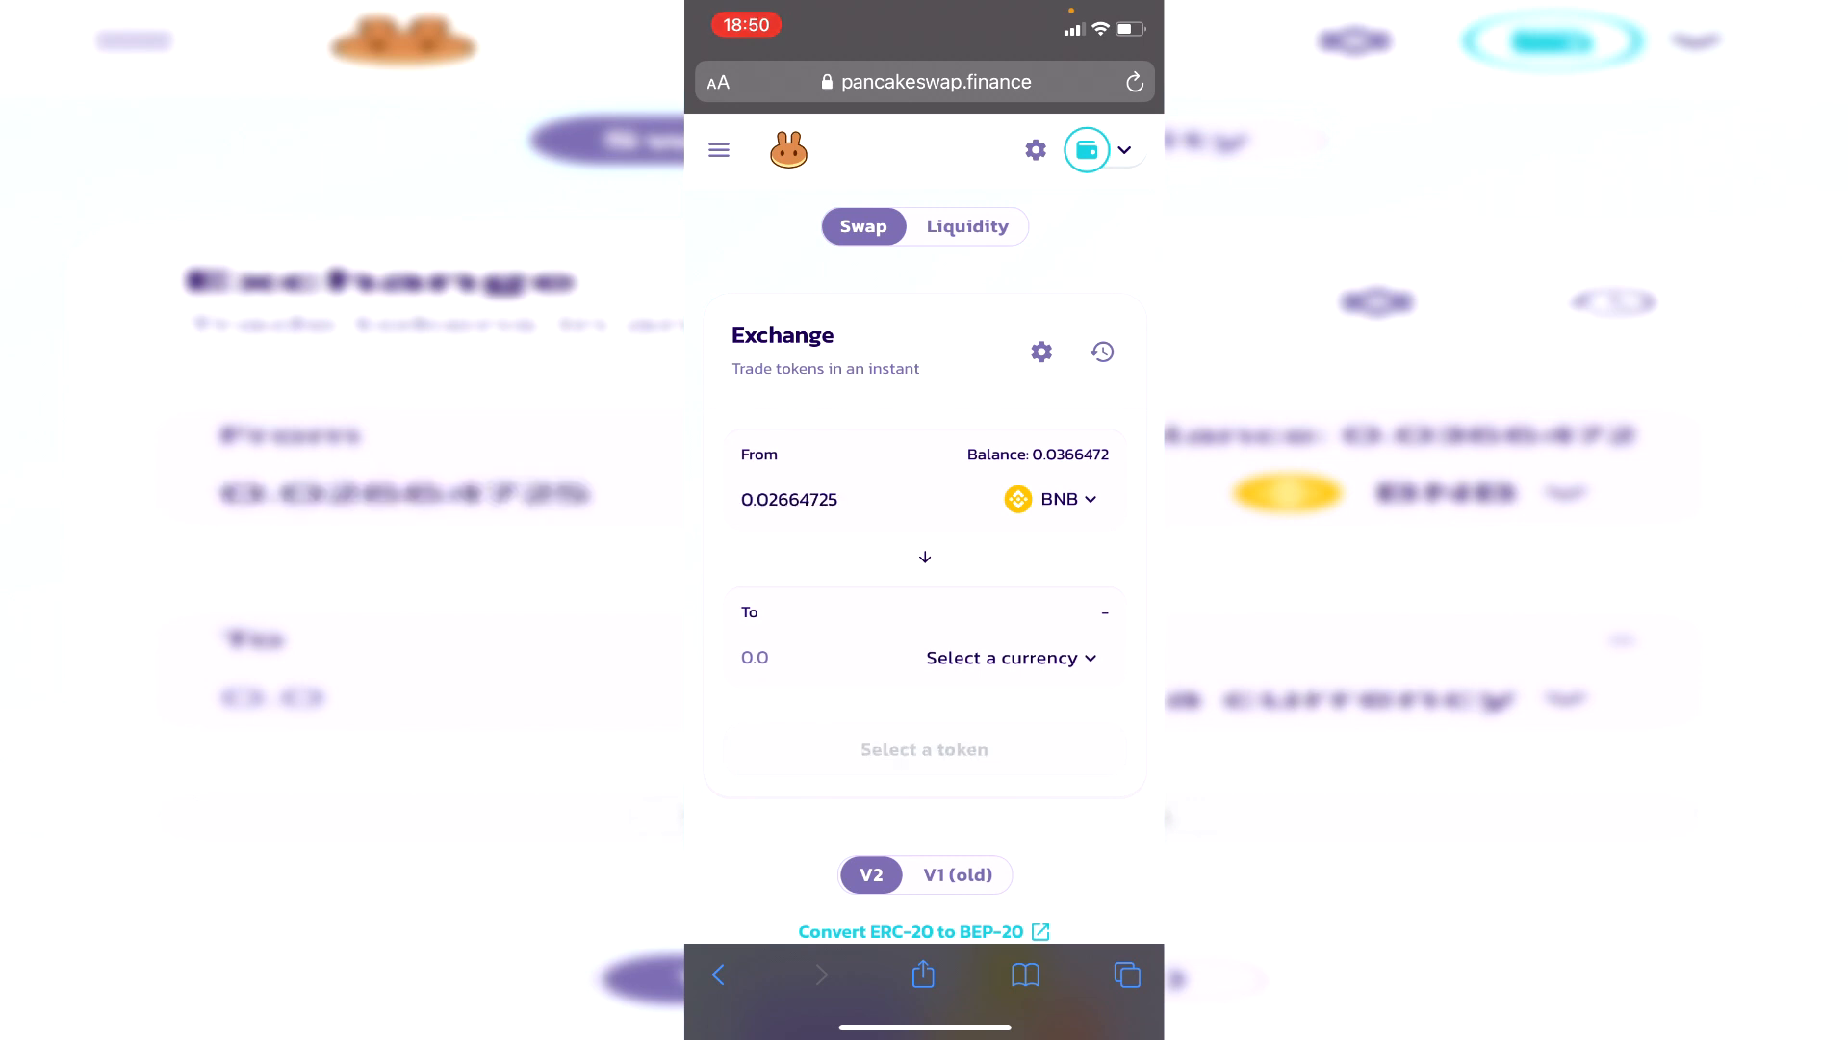
Set SAFEMOON as the token to sell with the MAX balance of 3927210 for about 0.01681 BNB.
{"action": "left_click", "coordinate": [1007, 658]}
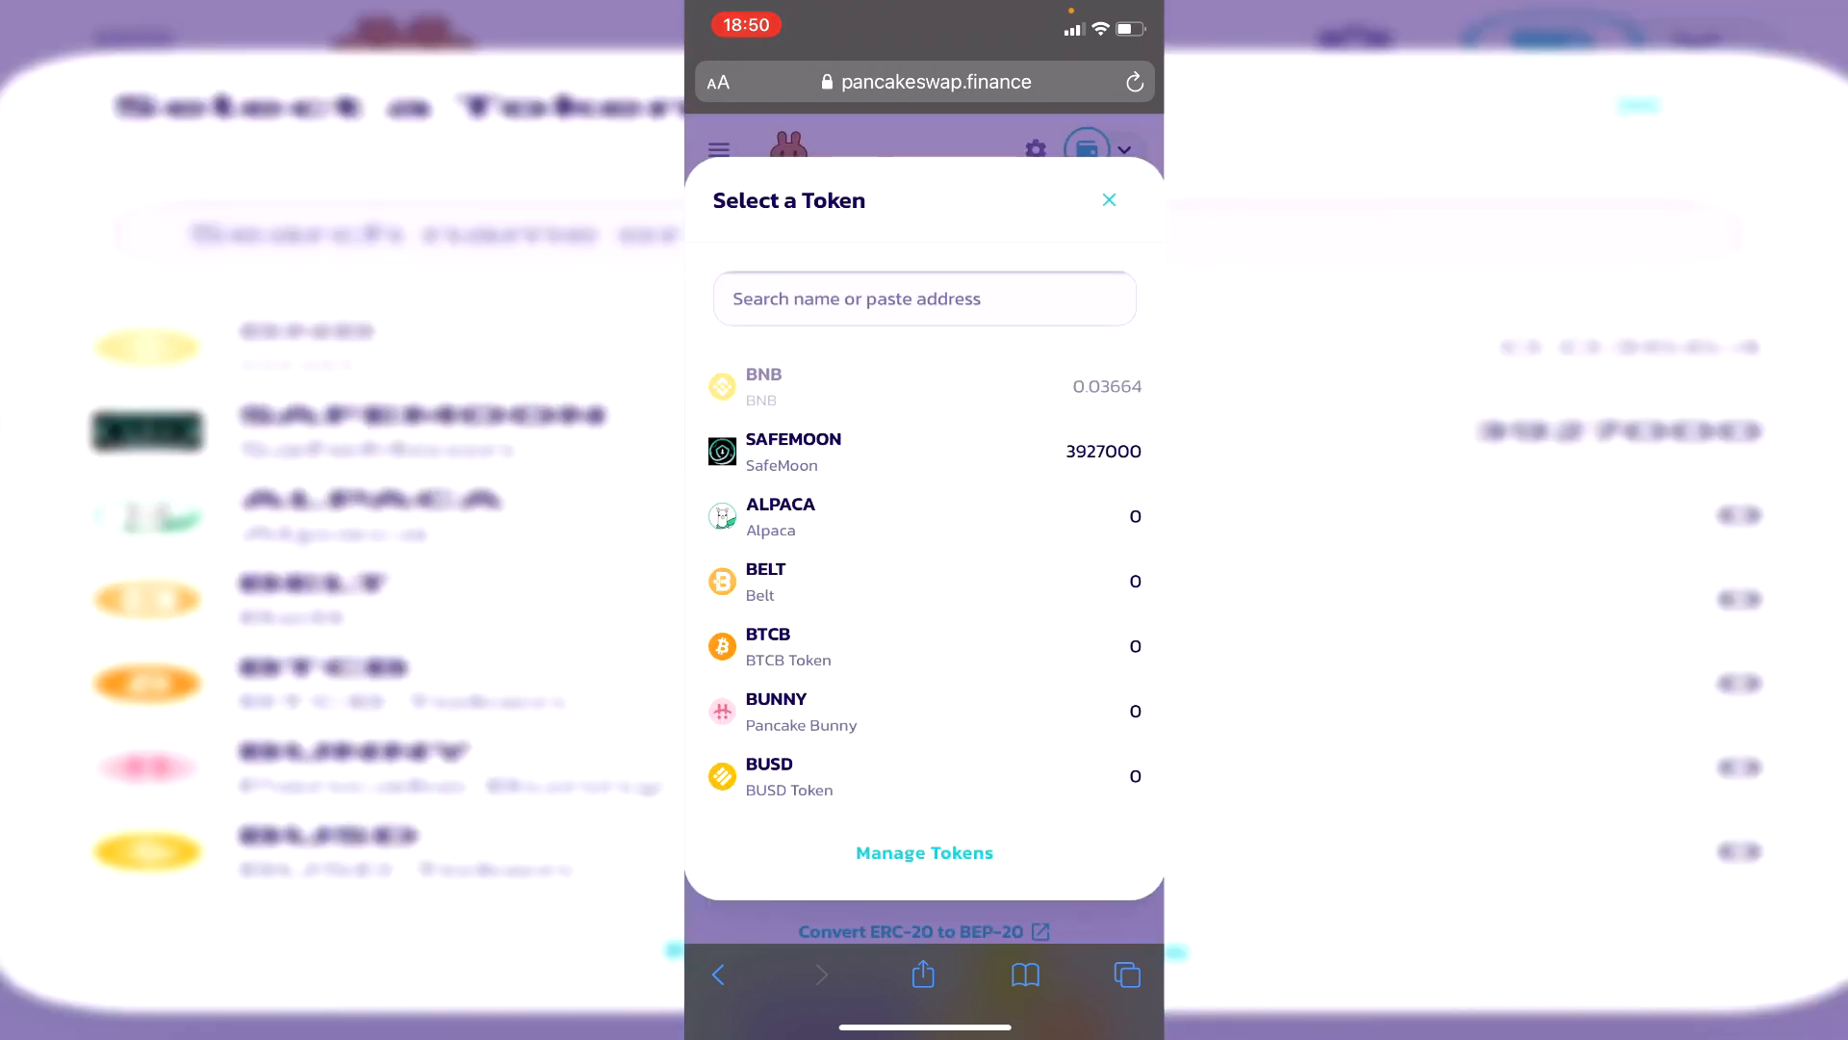
{"action": "left_click", "coordinate": [791, 451]}
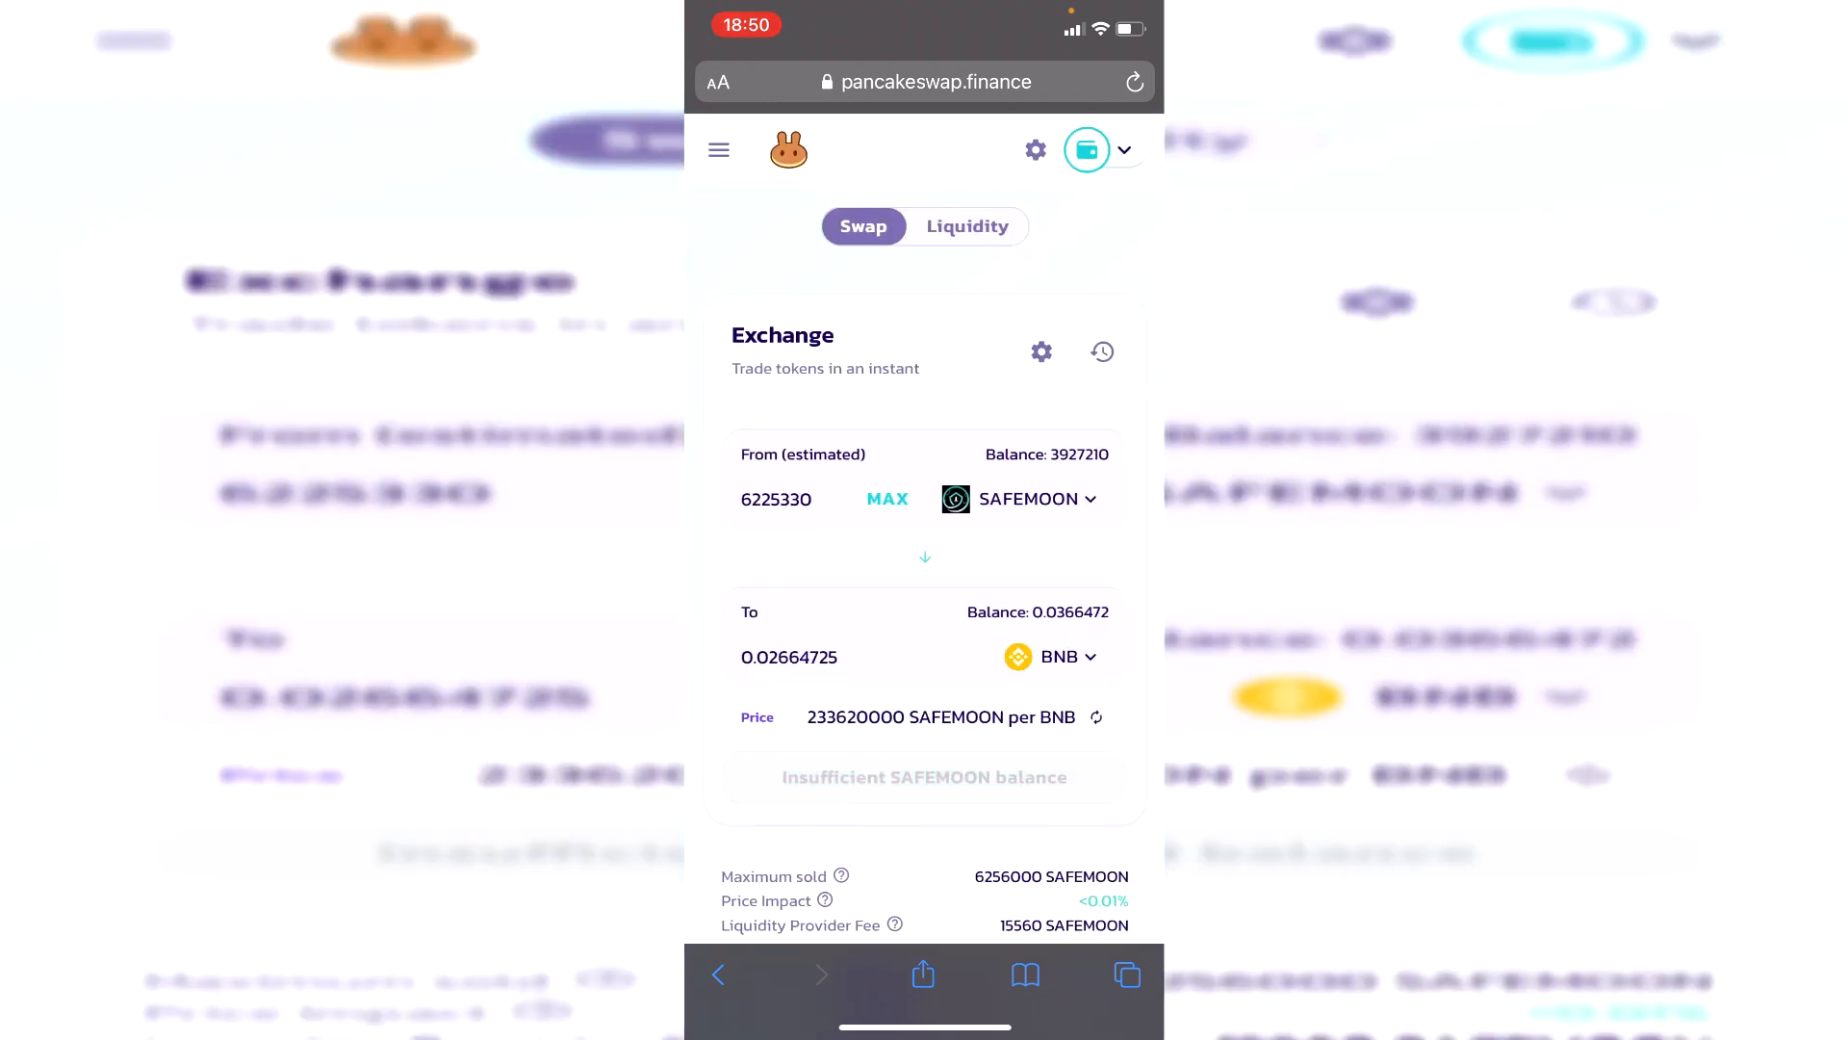
{"action": "left_click", "coordinate": [886, 498]}
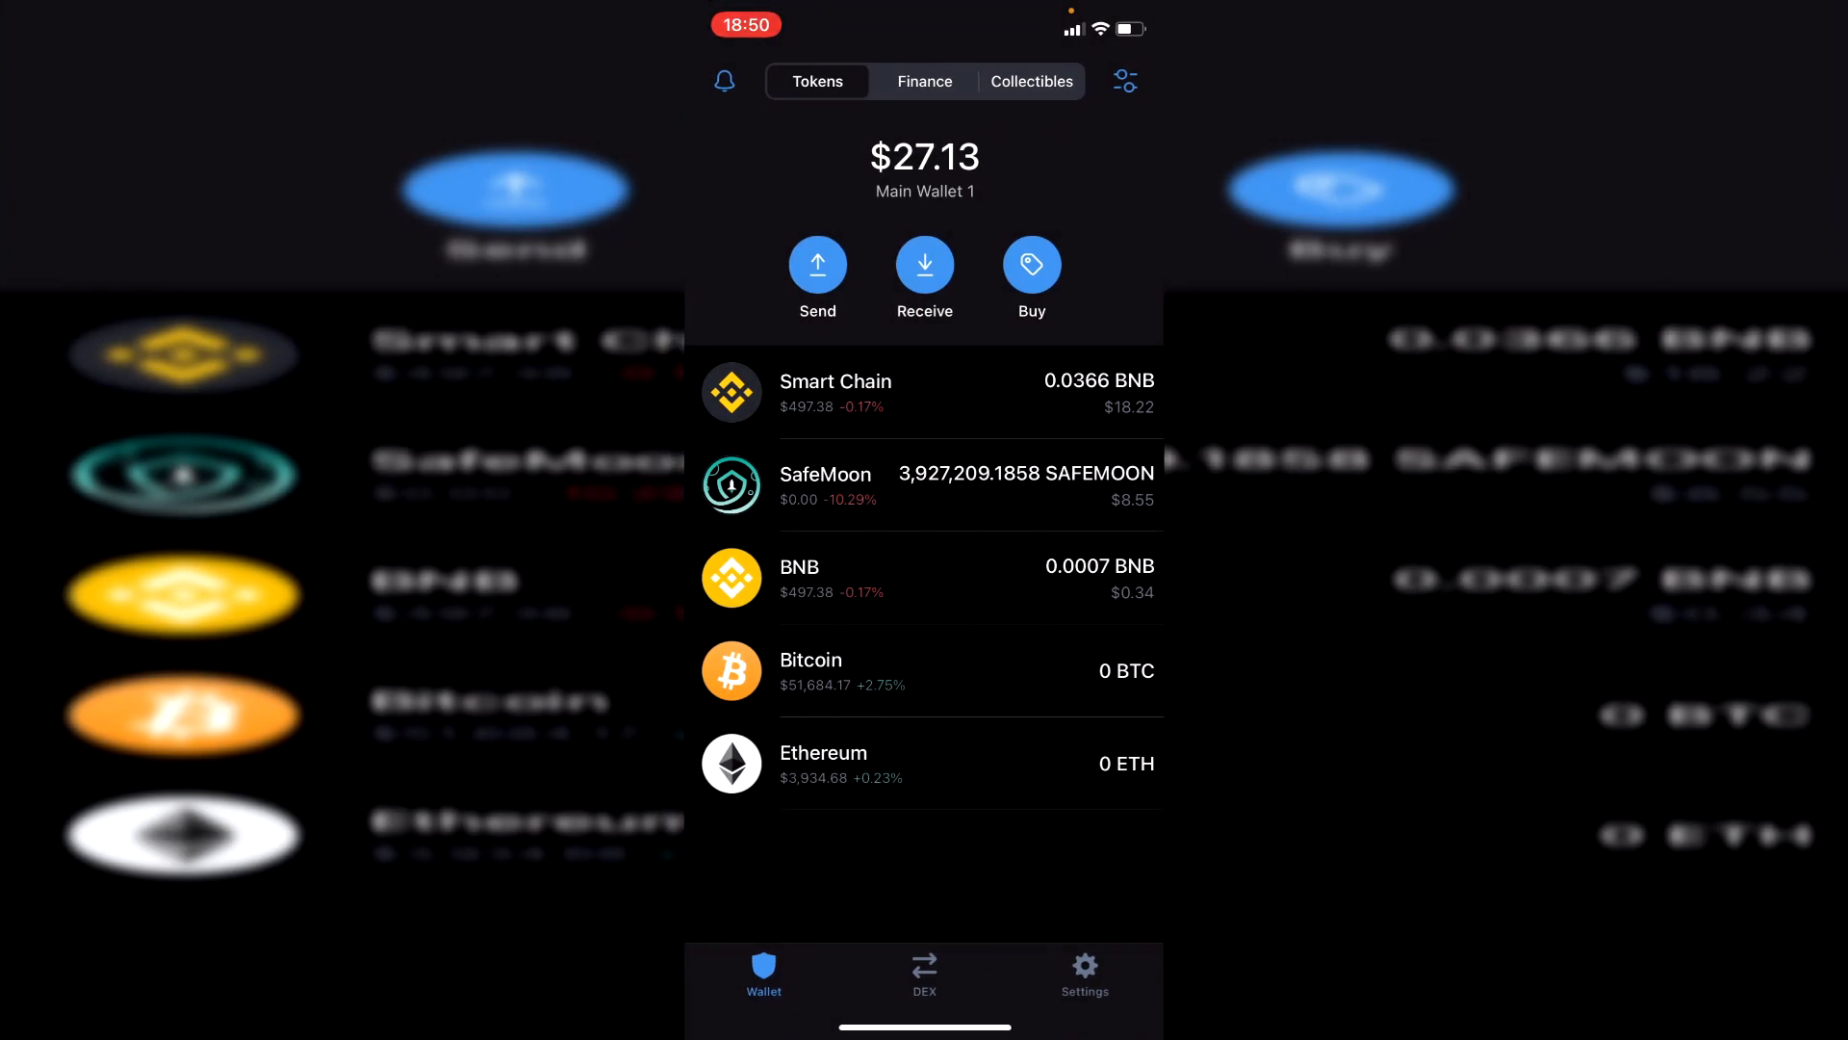
{"action": "left_click", "coordinate": [1082, 976]}
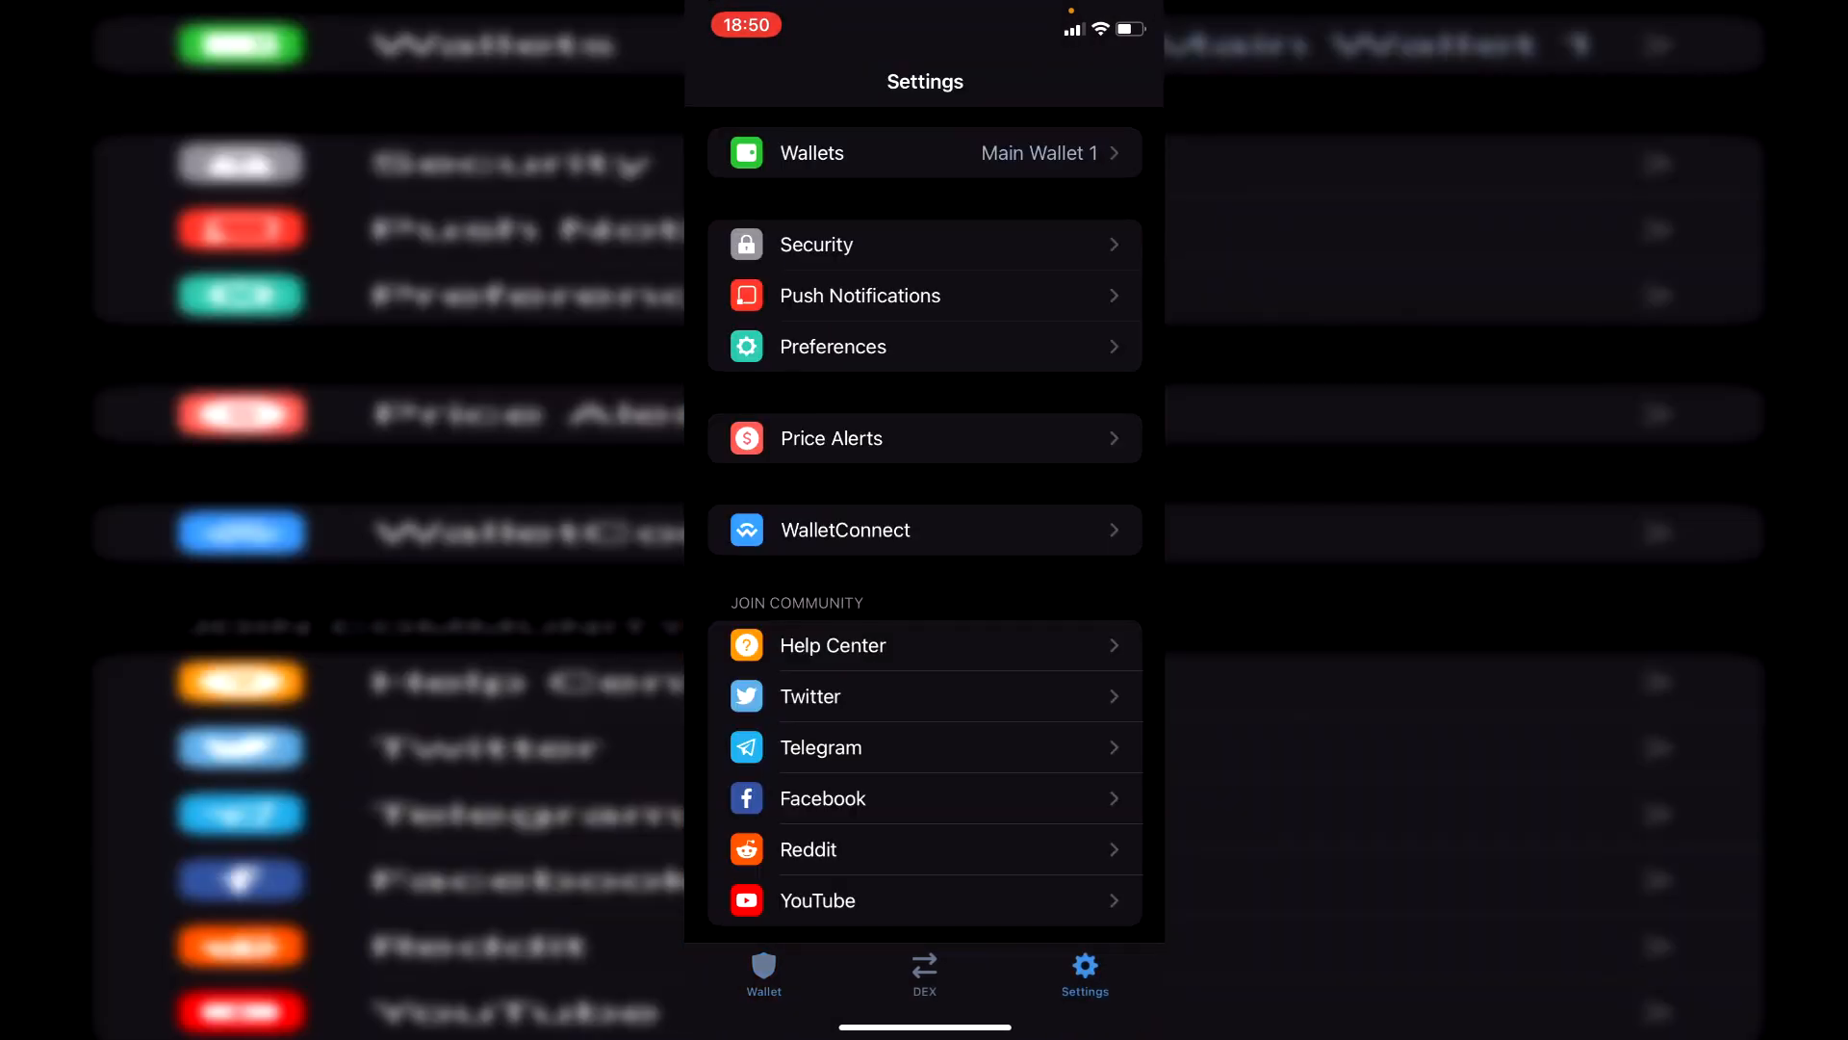
{"action": "left_click", "coordinate": [924, 529]}
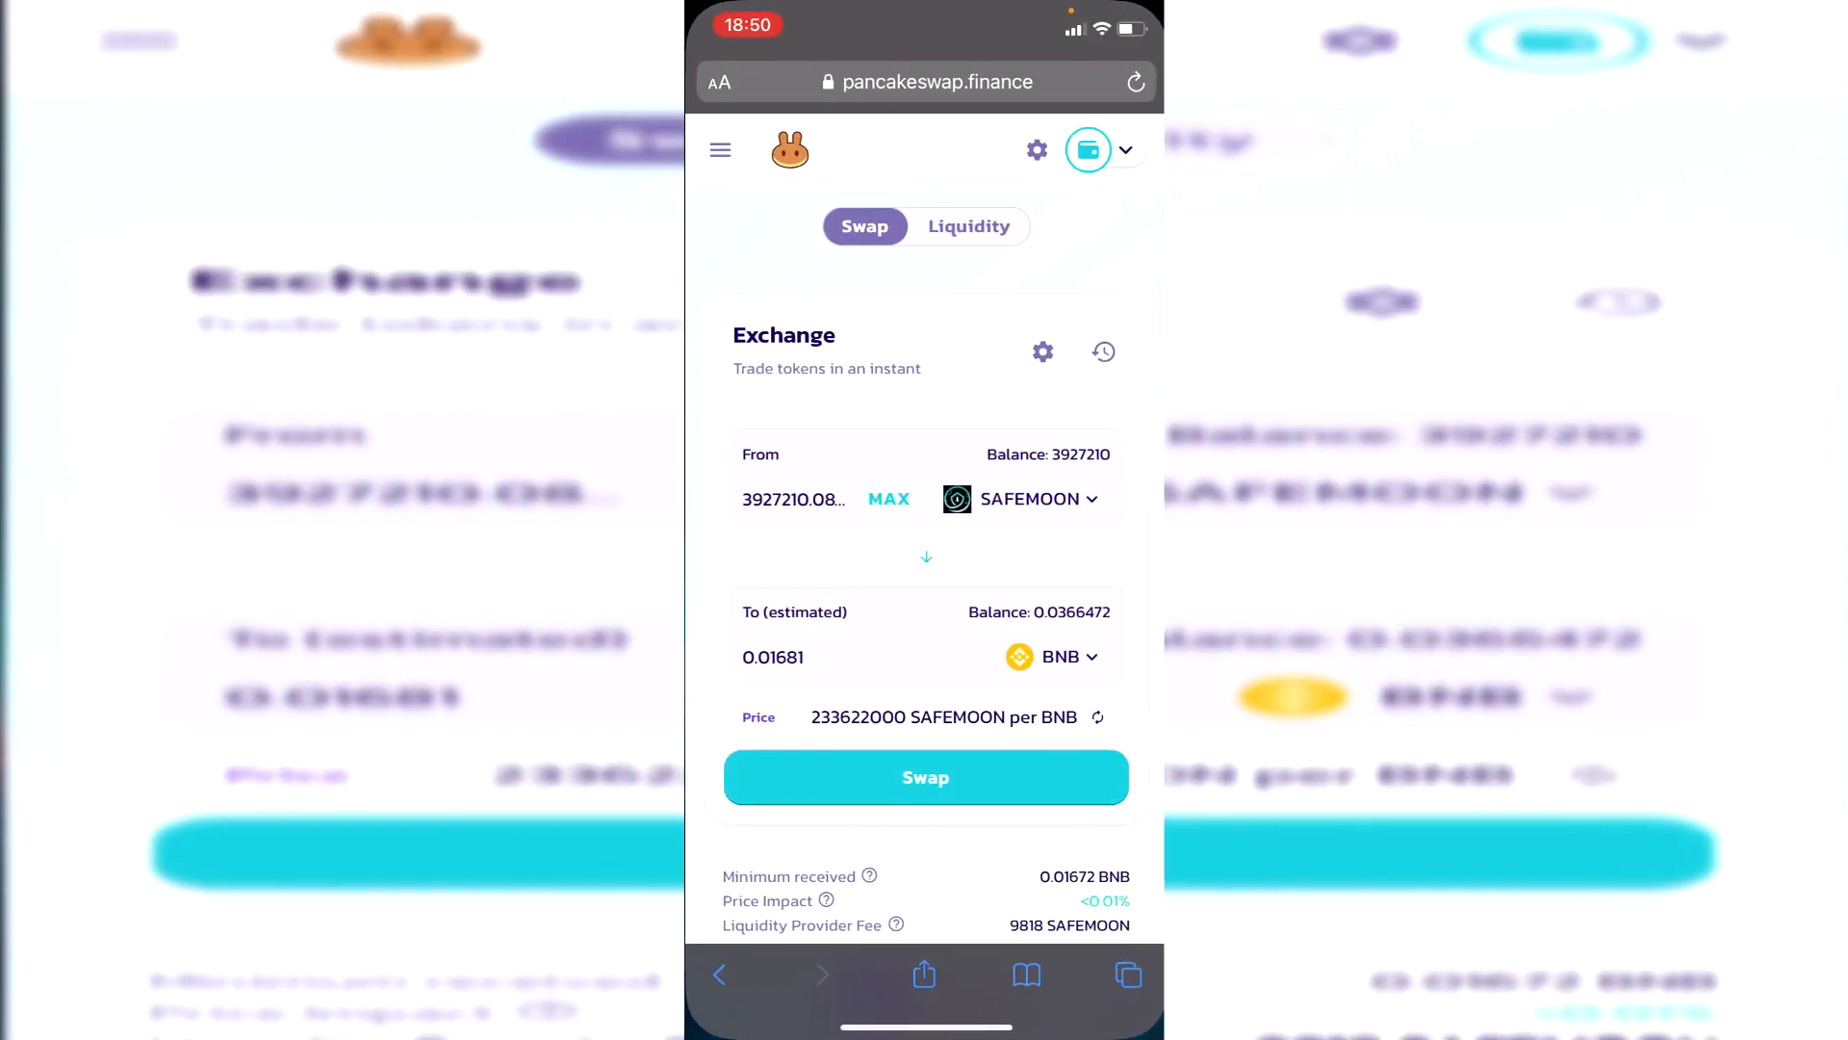
Disconnect the wallet from the top wallet icon and reload the exchange page.
{"action": "left_click", "coordinate": [1086, 150]}
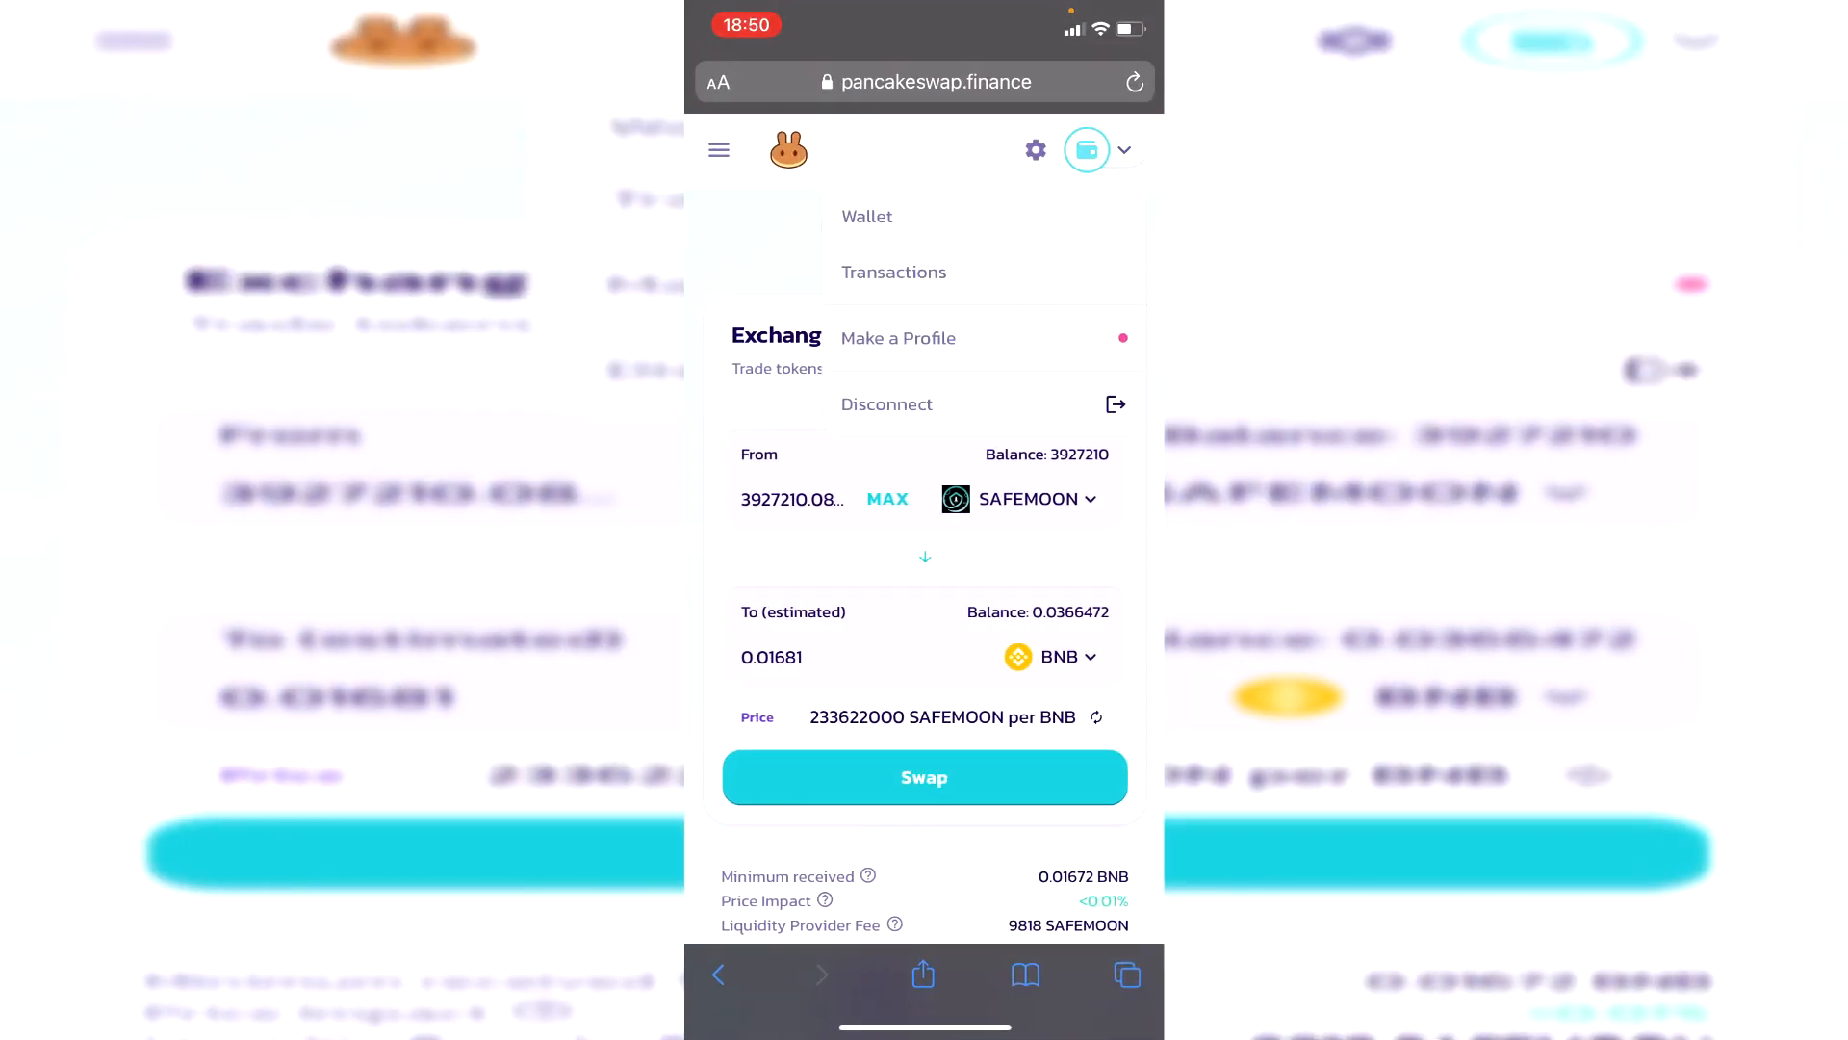
{"action": "left_click", "coordinate": [1086, 150]}
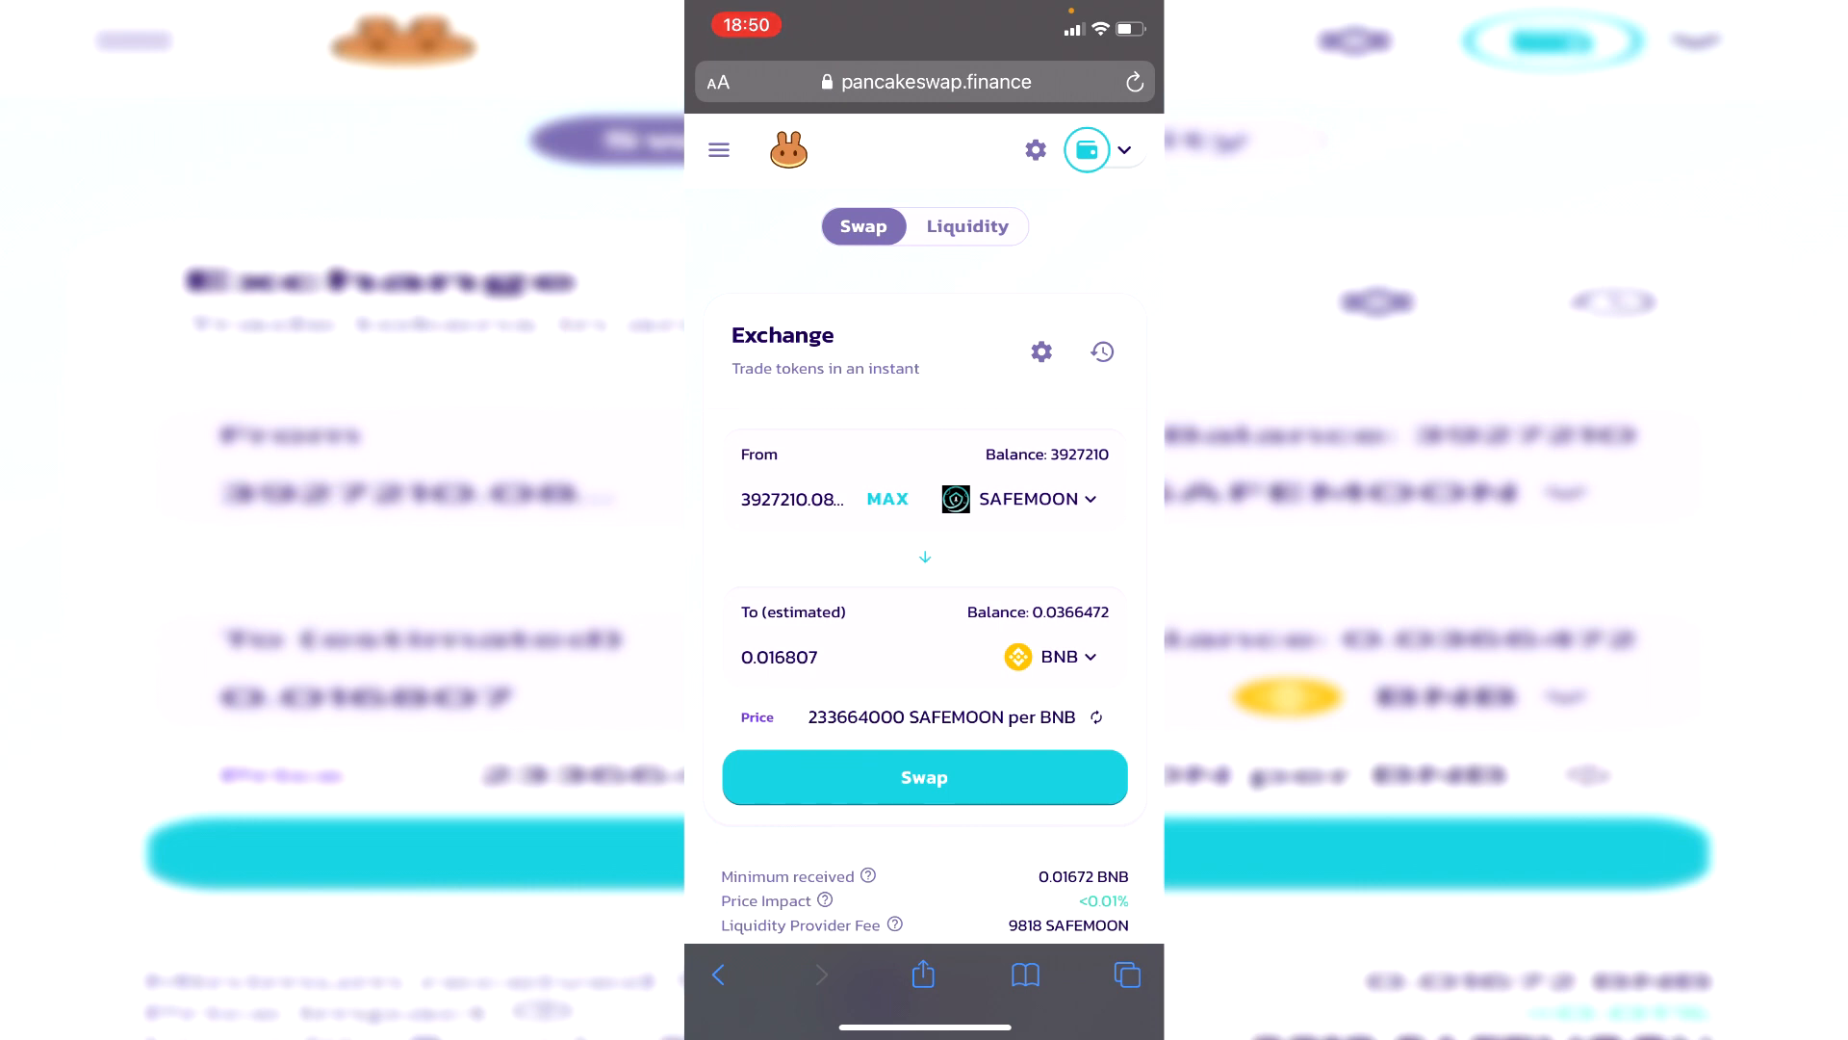
{"action": "left_click", "coordinate": [1132, 81]}
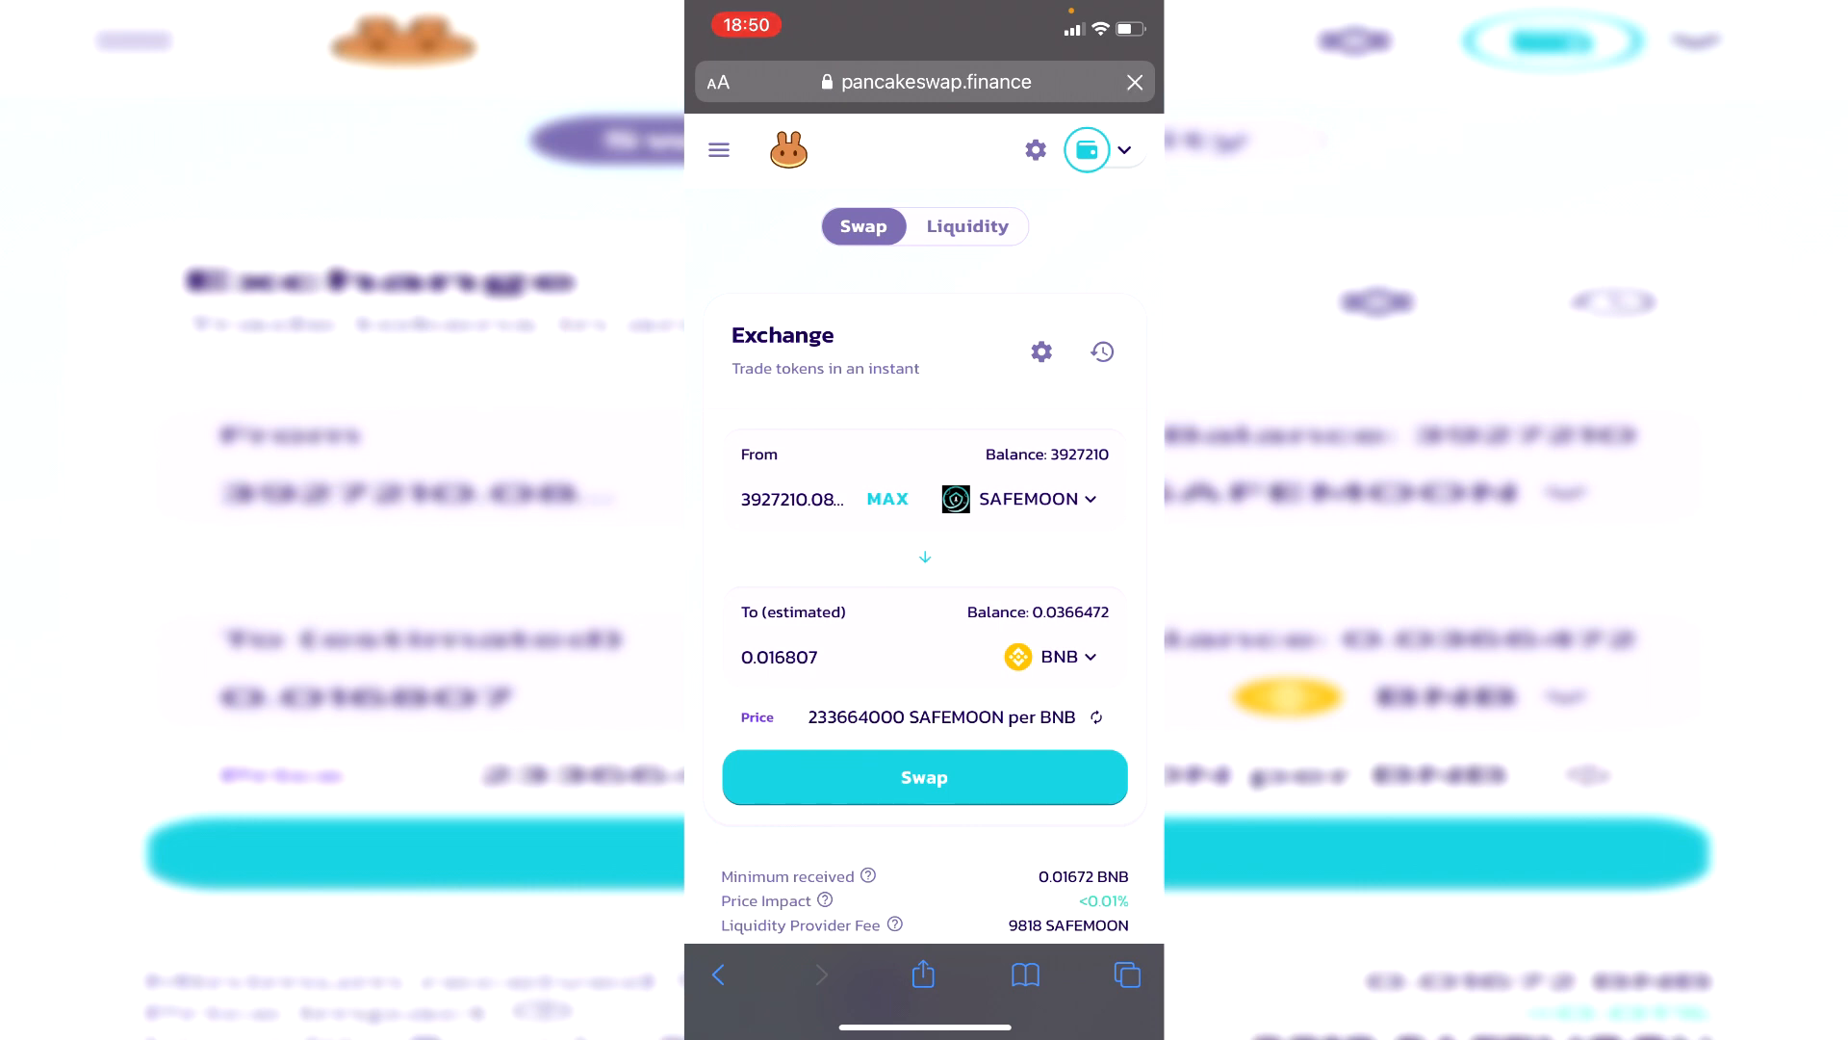